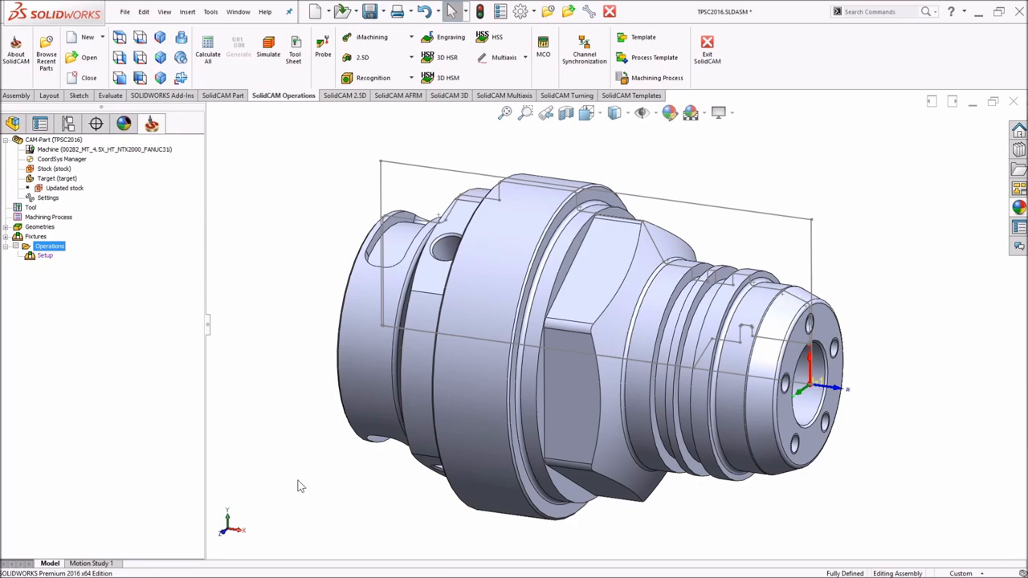
# - Bring up the task switcher to move to the ModuleWorks Machine Simulator window
pyautogui.press('alt+tab')
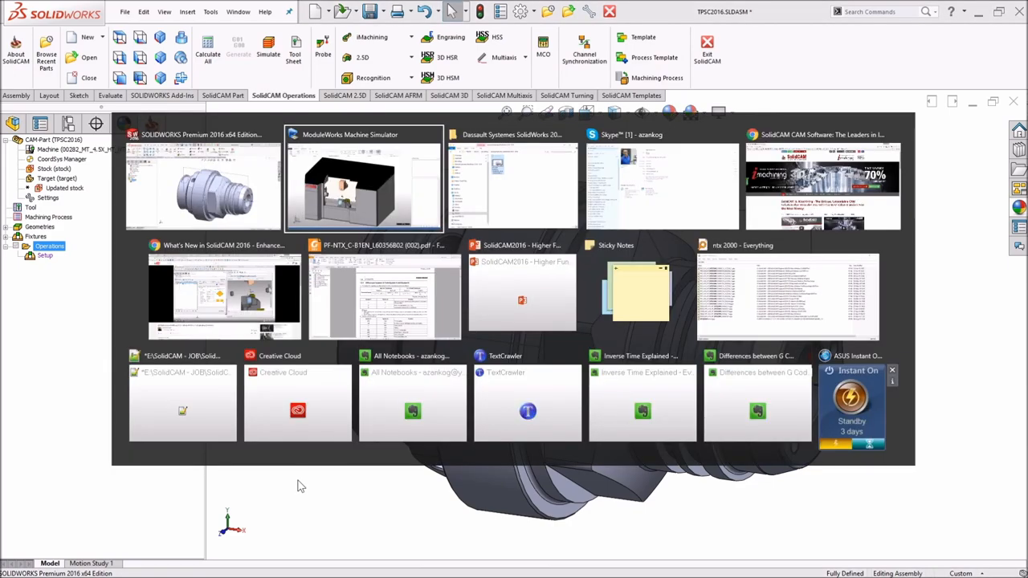
# - Inspect the empty machine model in the simulator, then switch back toward SOLIDWORKS
pyautogui.click(363, 180)
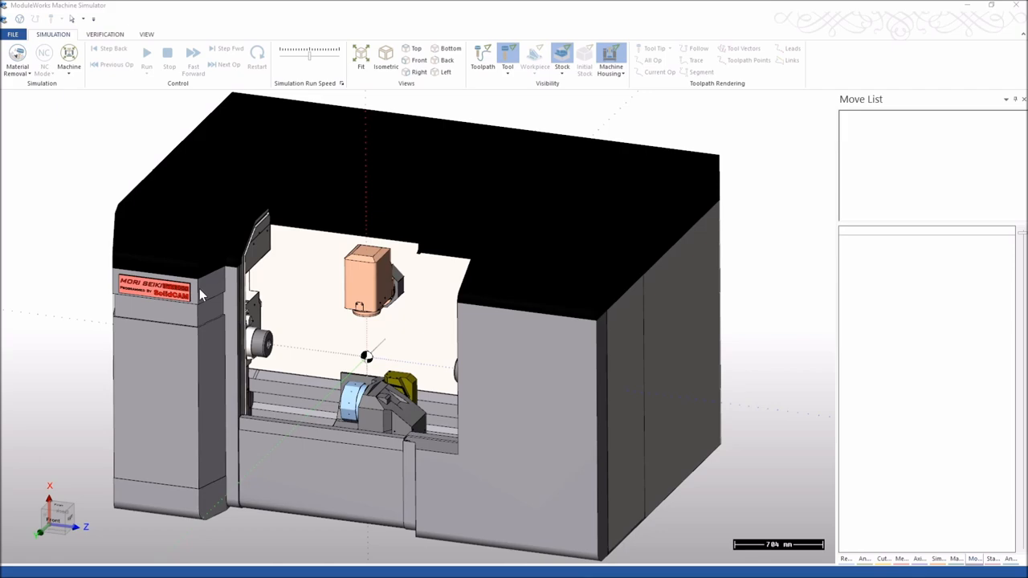
pyautogui.moveTo(357, 261)
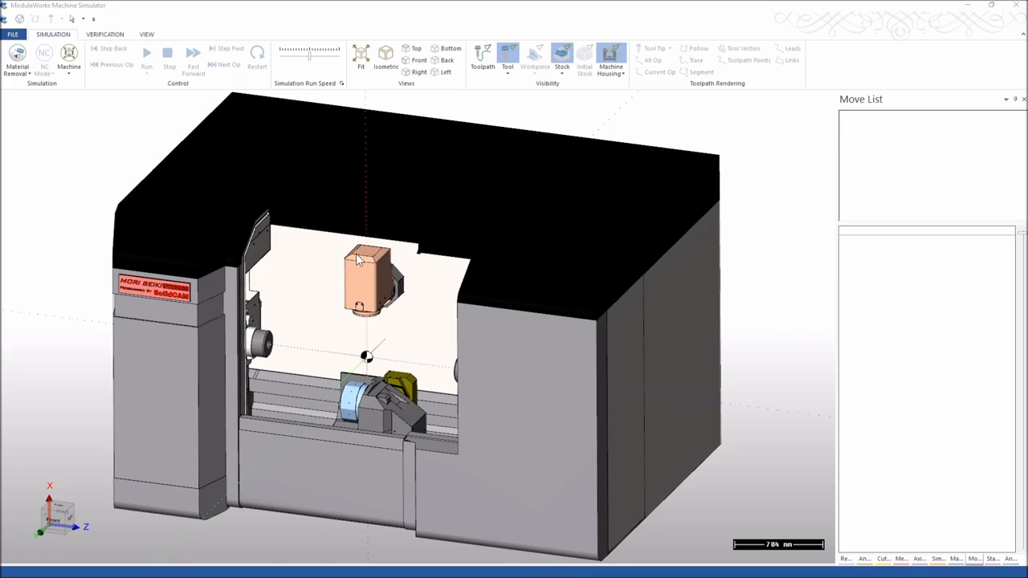
pyautogui.moveTo(360, 379)
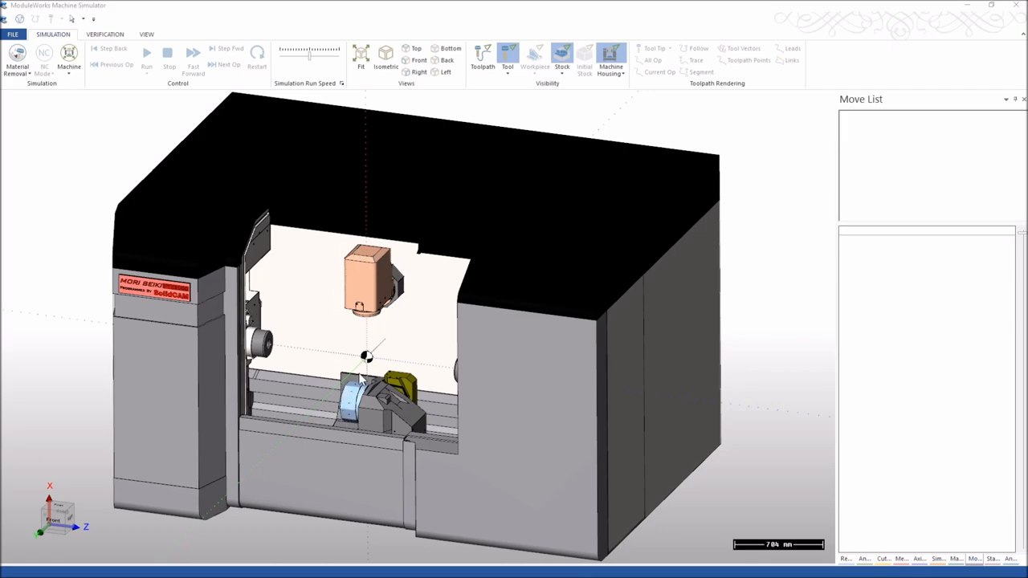
pyautogui.moveTo(361, 360)
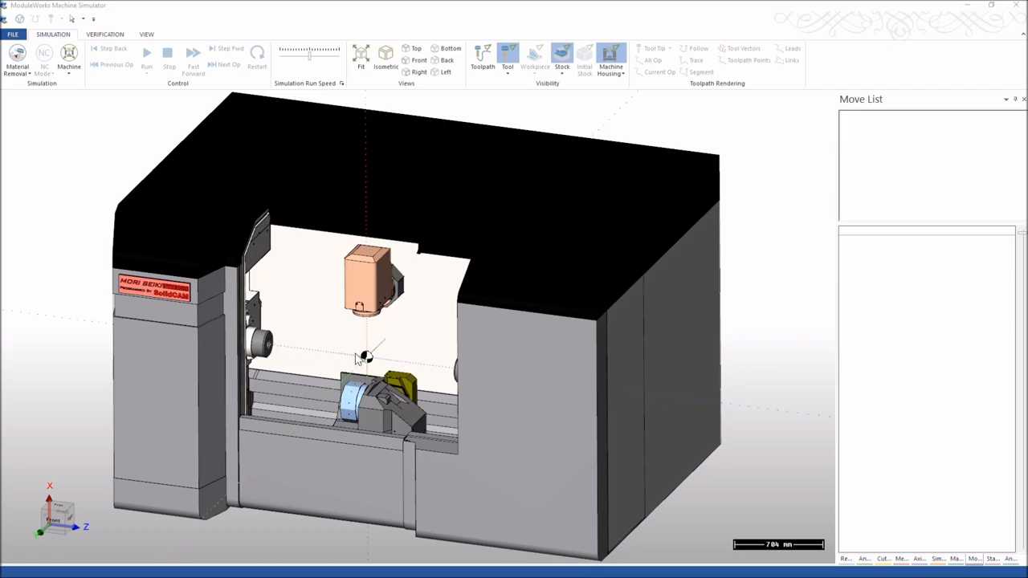
pyautogui.press('alt+tab')
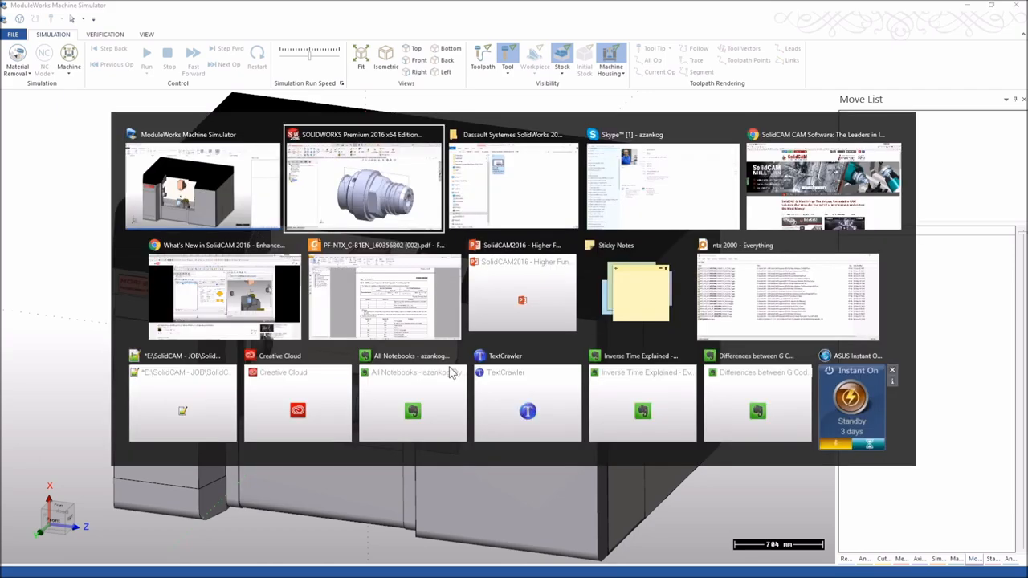
pyautogui.click(363, 185)
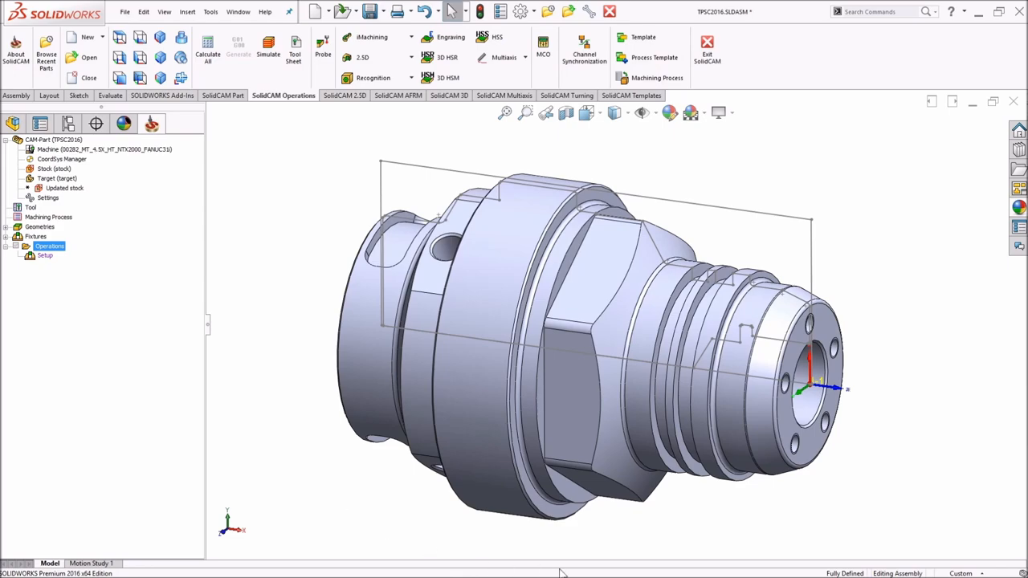
pyautogui.rightClick(803, 366)
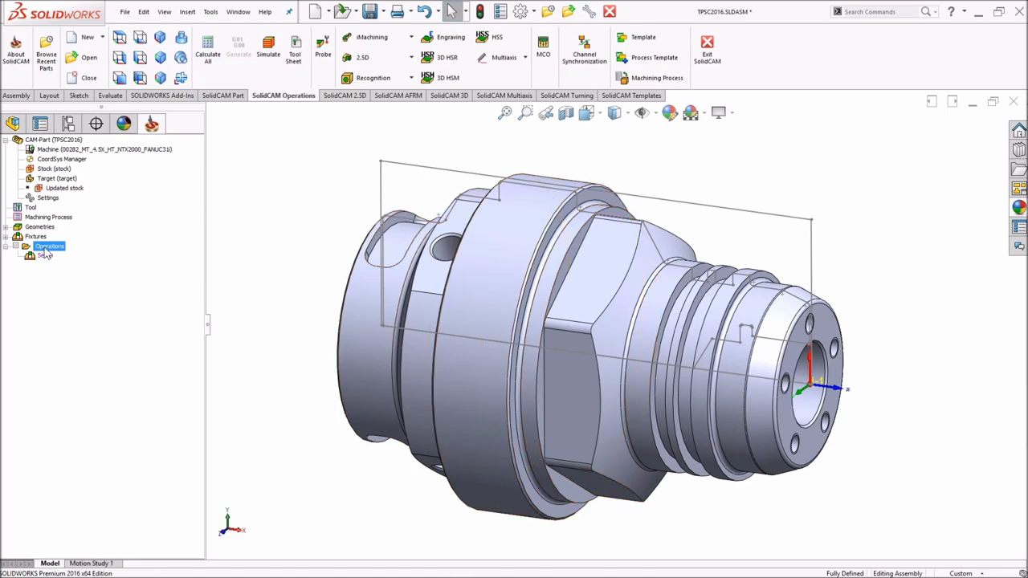
pyautogui.rightClick(49, 245)
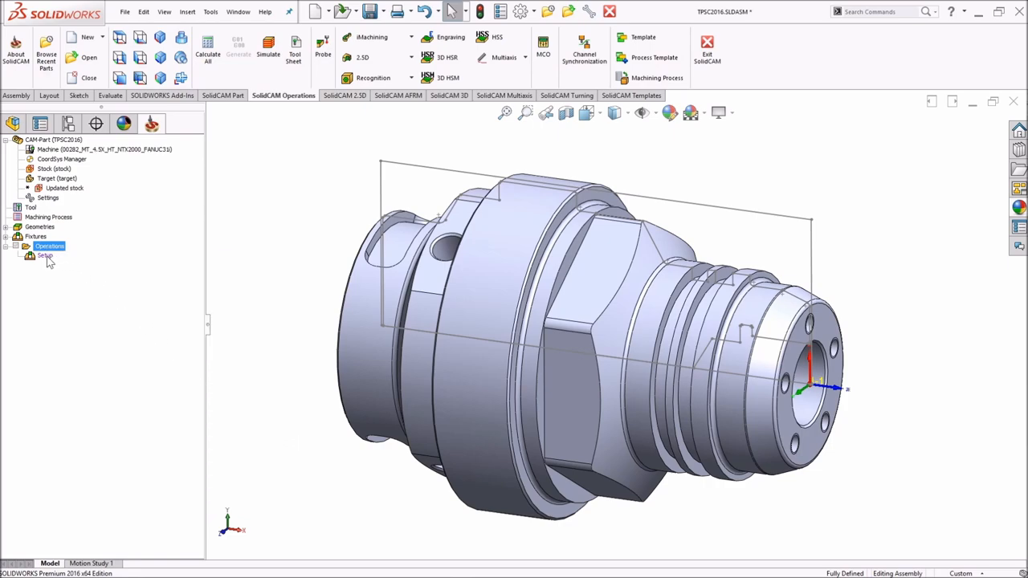
pyautogui.click(50, 255)
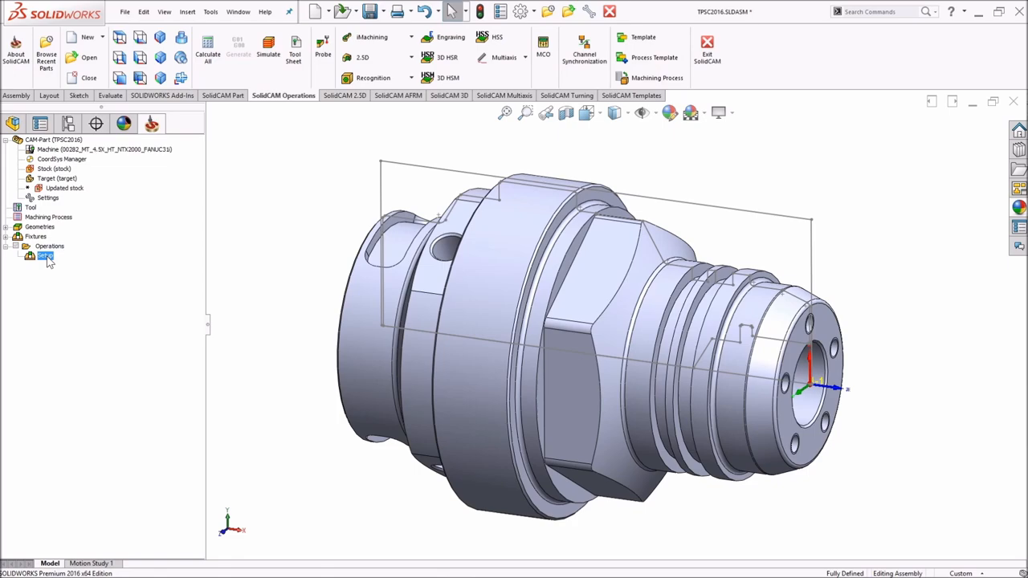
# - Preview the machine from the setup, then enter 100 as the main spindle's Z shift
pyautogui.doubleClick(45, 255)
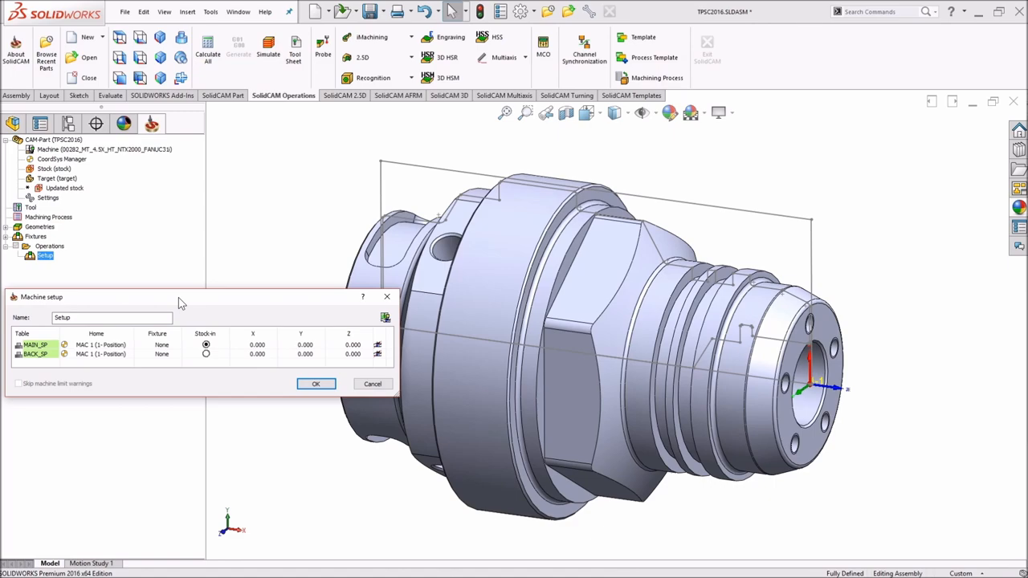
pyautogui.moveTo(260, 304)
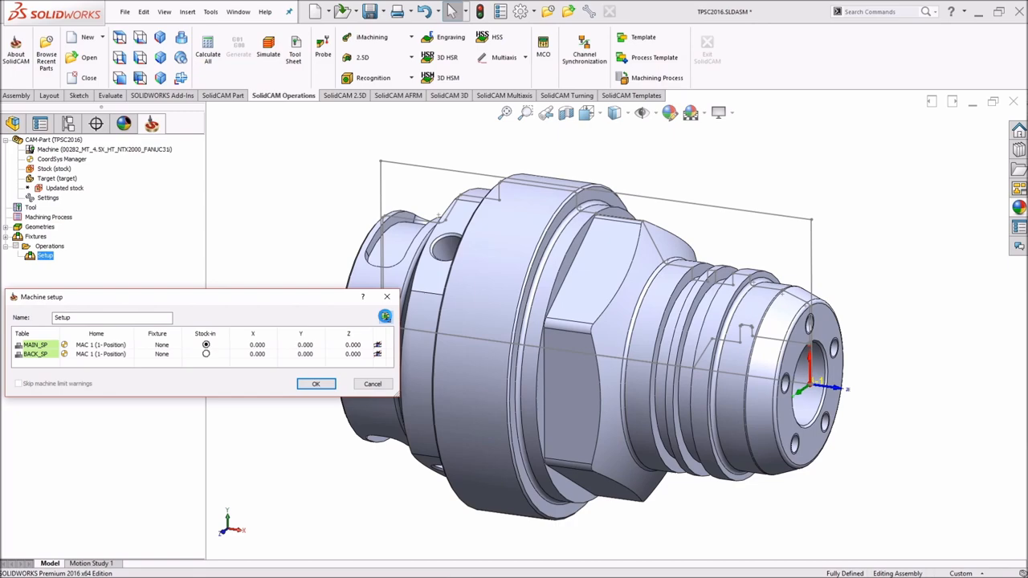
pyautogui.click(386, 317)
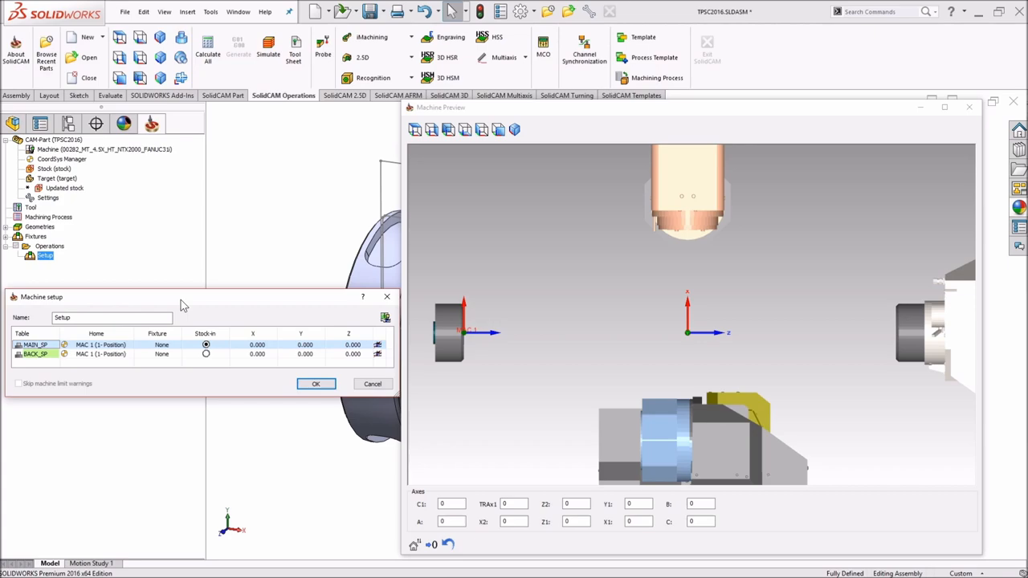
pyautogui.moveTo(209, 309)
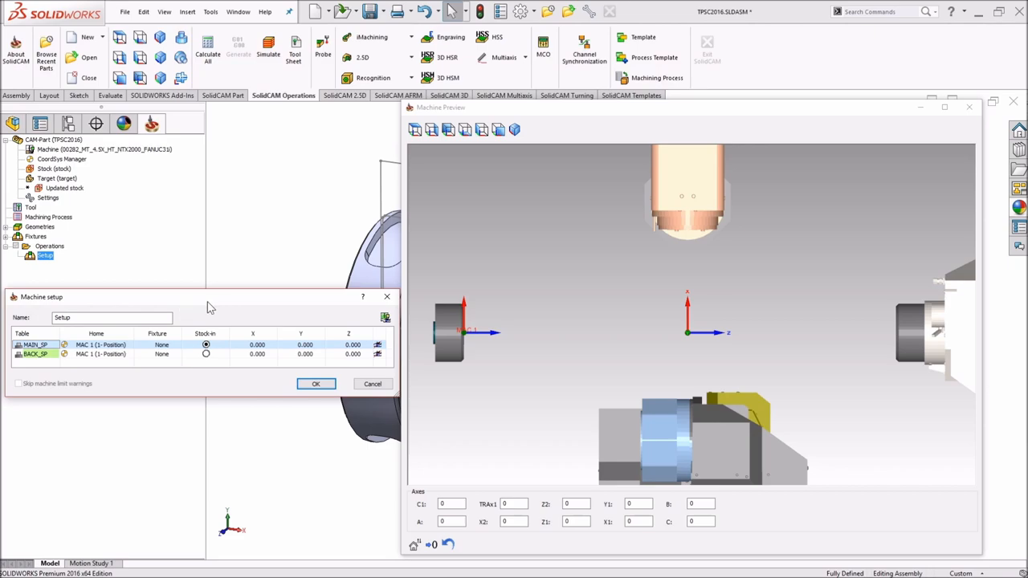
pyautogui.click(349, 344)
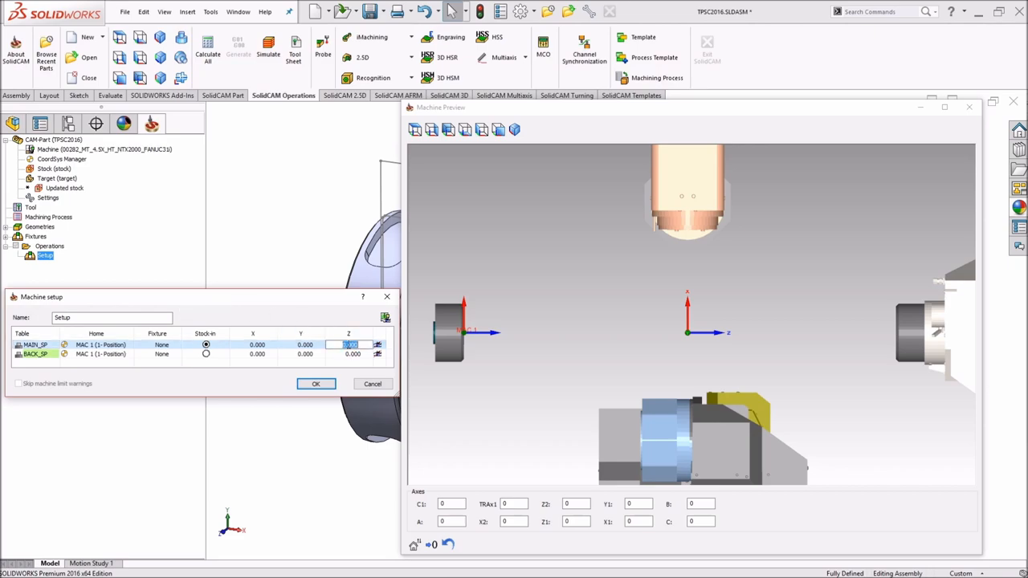
pyautogui.write('100')
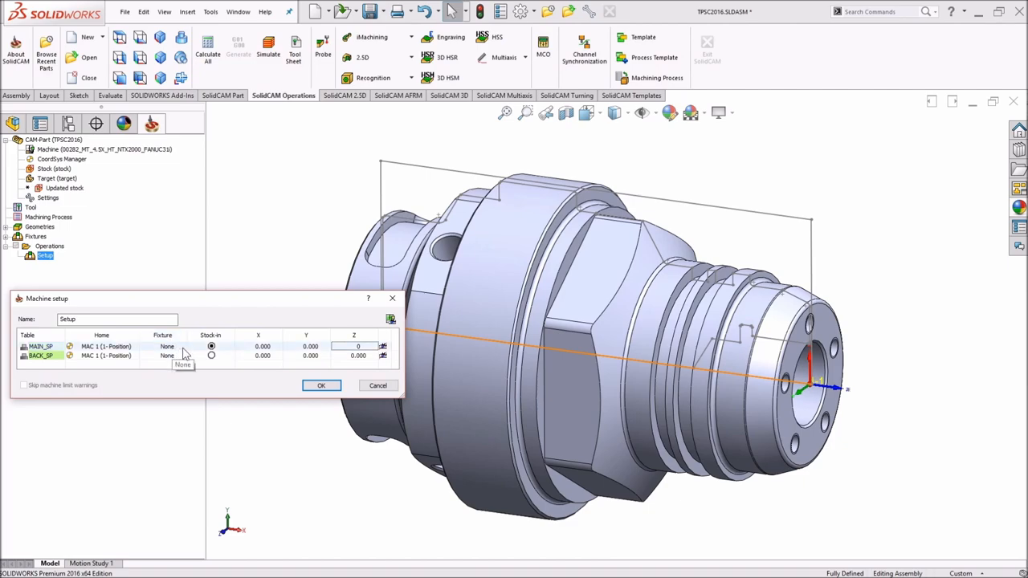
# - Assign the MS Picture chuck to MAIN_SP and bring up its chuck model definition
pyautogui.click(164, 348)
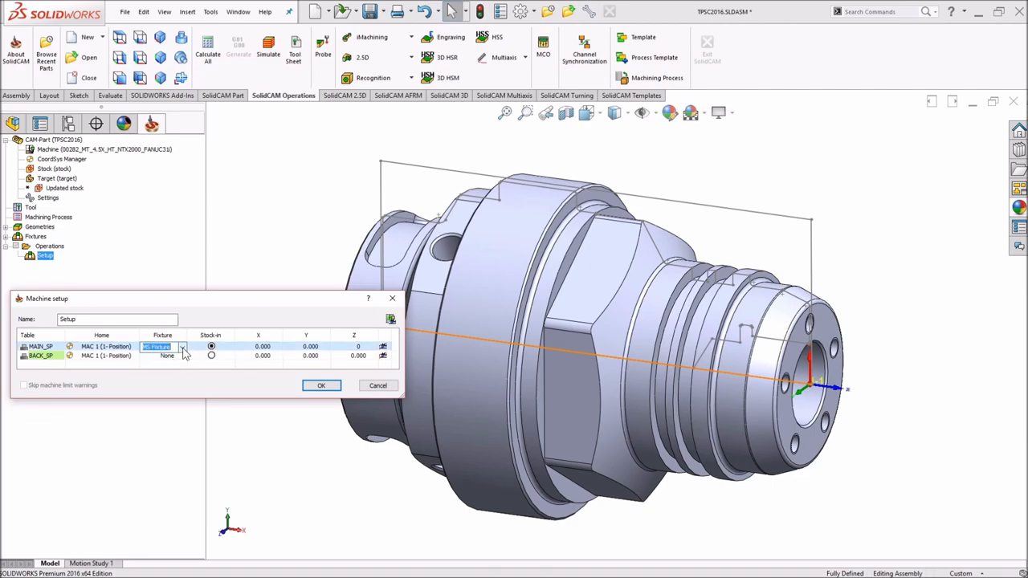
pyautogui.click(167, 347)
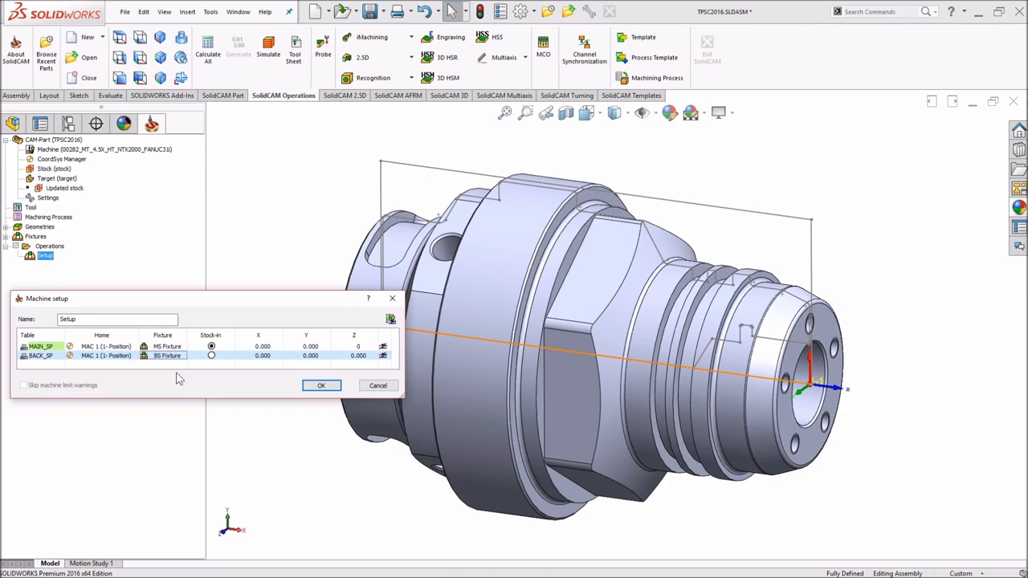
pyautogui.click(322, 385)
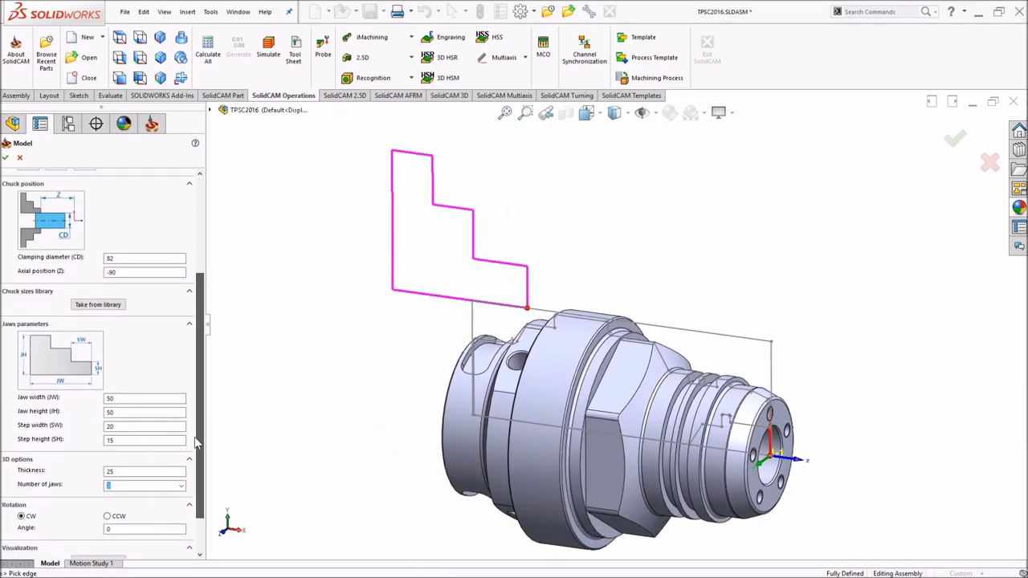
pyautogui.scroll(-3)
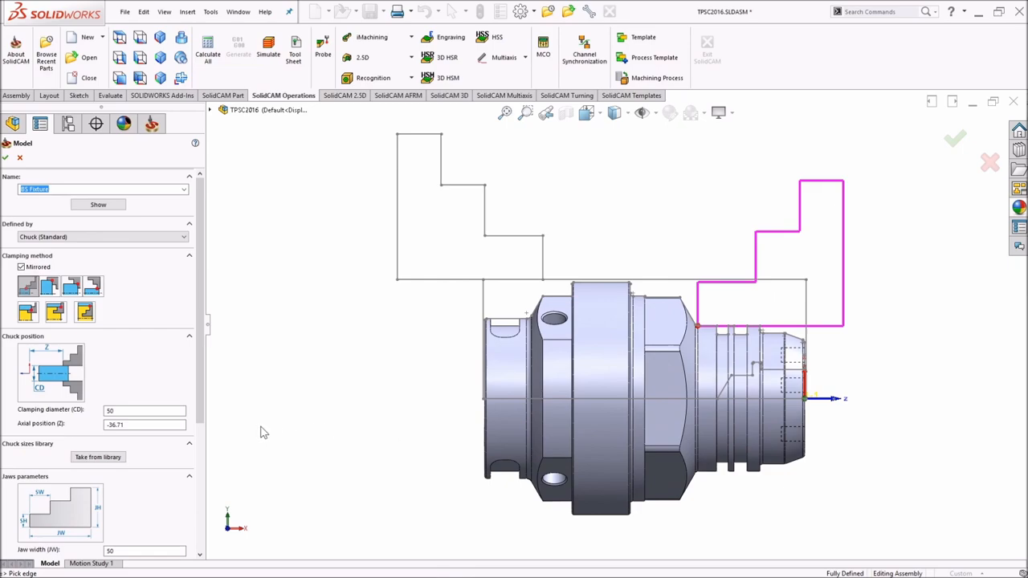
# - Try clamping diameter 82 and a picked part edge, then confirm the chuck model and return to setup
pyautogui.click(145, 411)
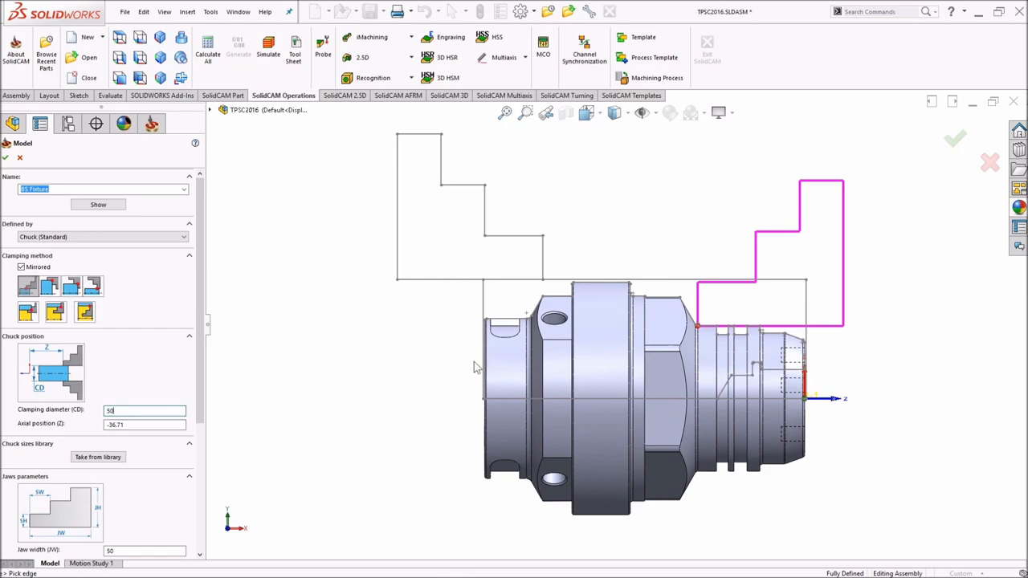
pyautogui.write('82')
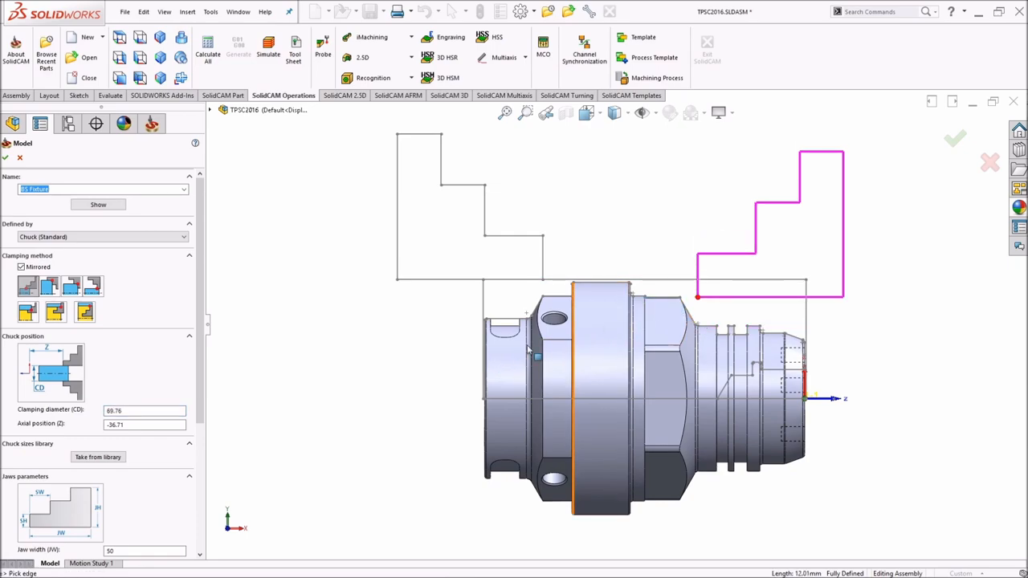
pyautogui.click(646, 322)
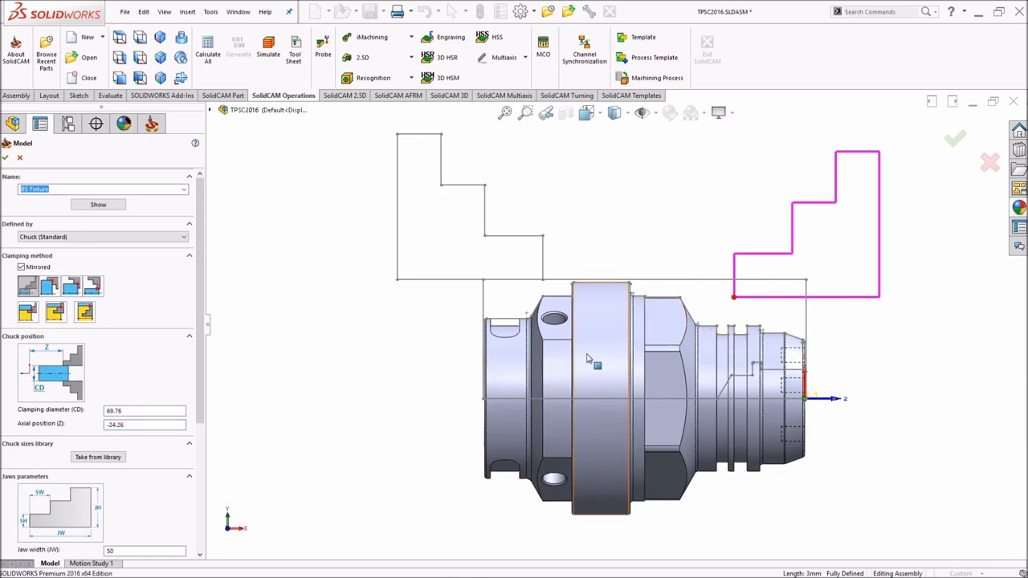
pyautogui.moveTo(707, 344)
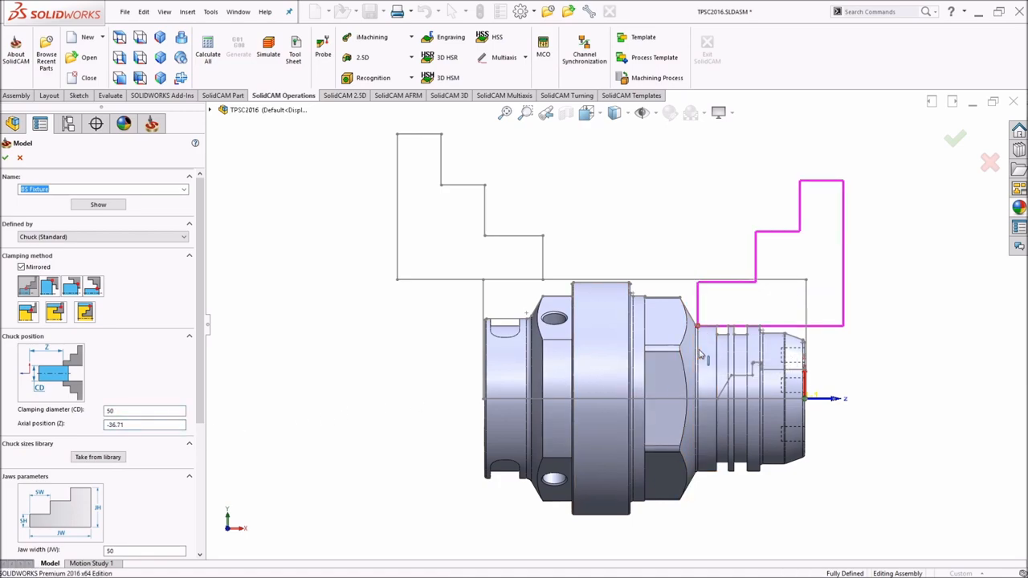
pyautogui.scroll(-3)
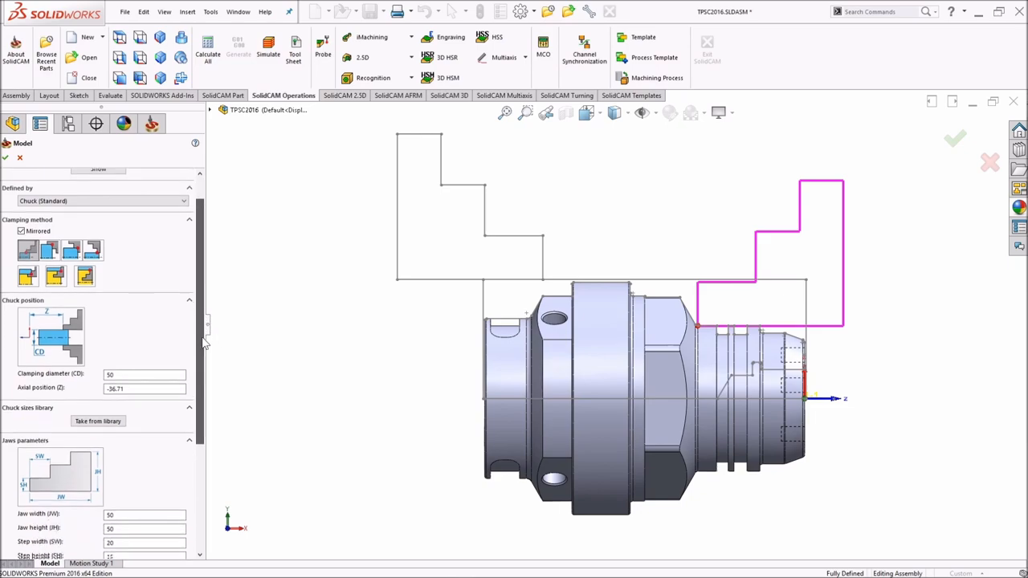
pyautogui.scroll(-3)
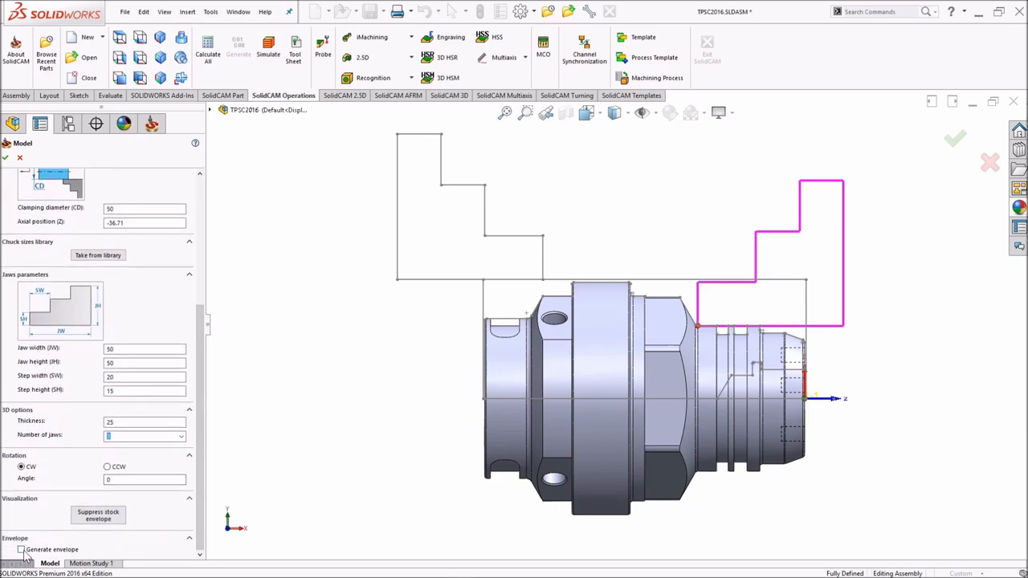
pyautogui.click(21, 550)
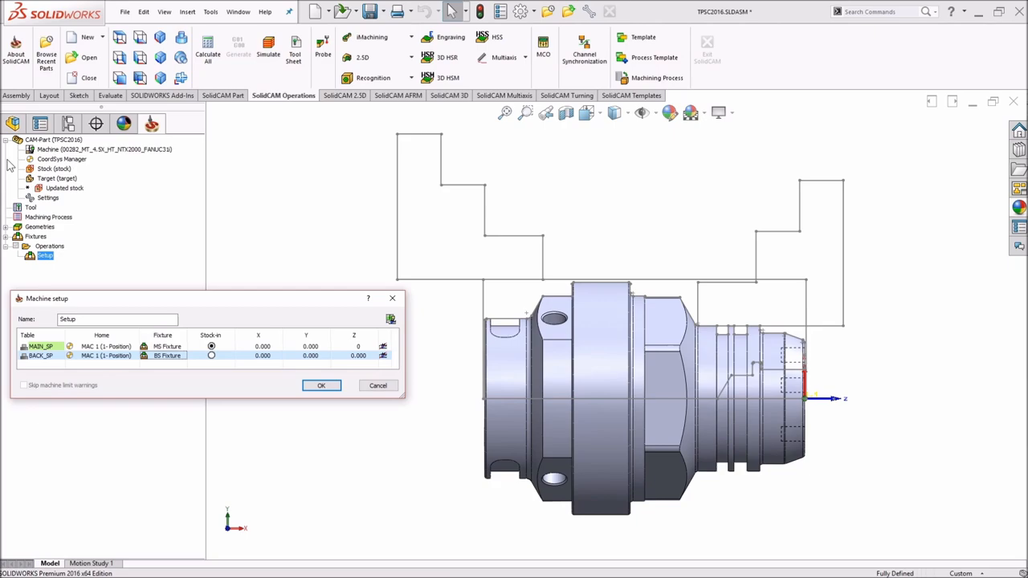
pyautogui.moveTo(222, 307)
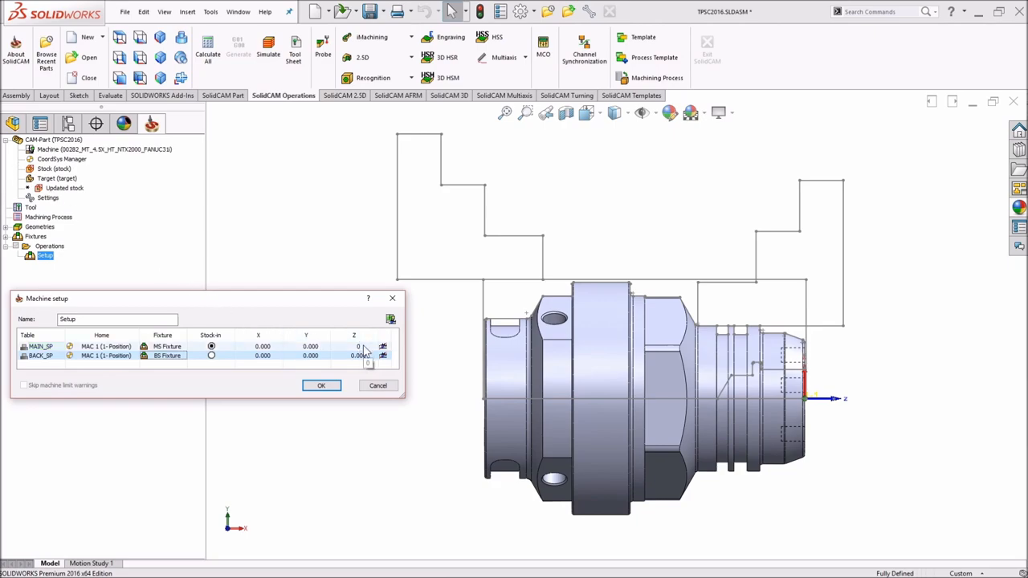
# - Pick the main spindle Z shift from a sketch point, then start picking the back spindle's Z from the model
pyautogui.click(384, 348)
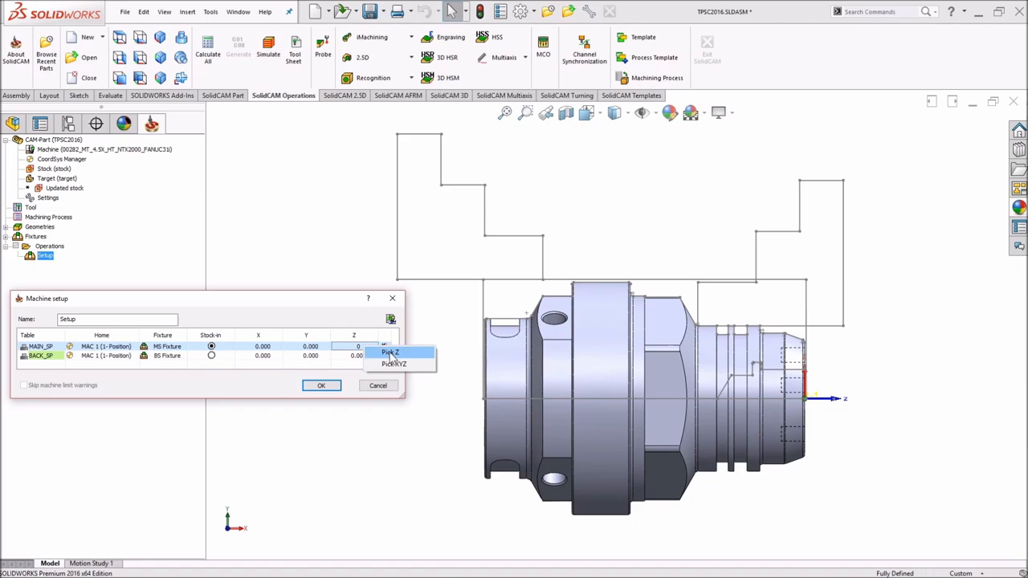
pyautogui.click(390, 353)
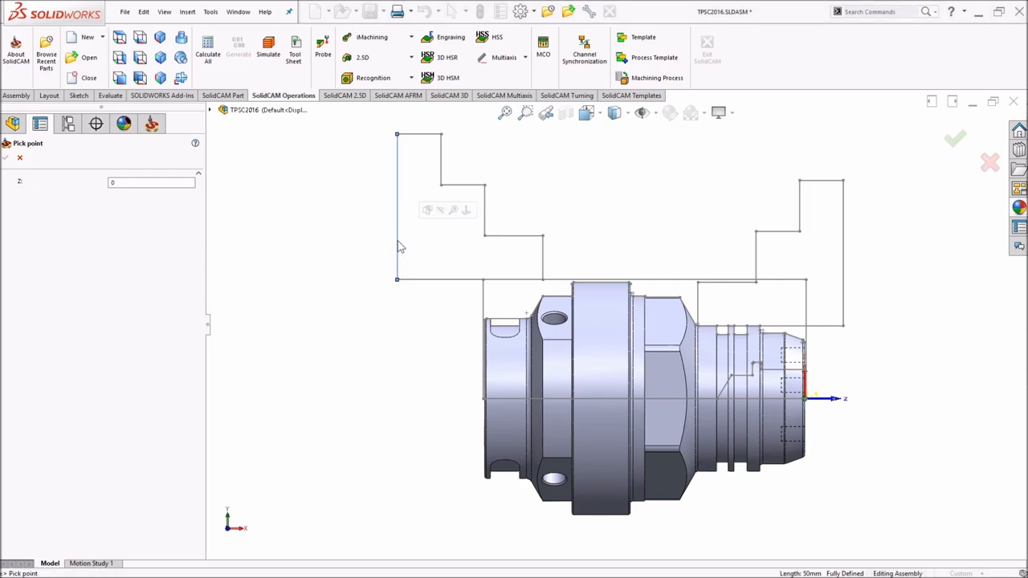
pyautogui.click(397, 241)
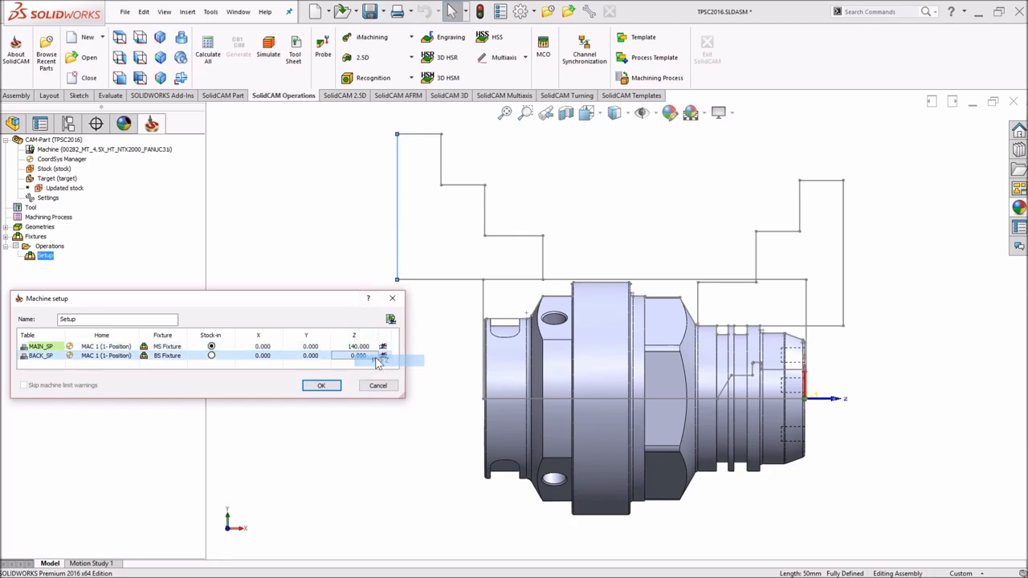
pyautogui.click(322, 386)
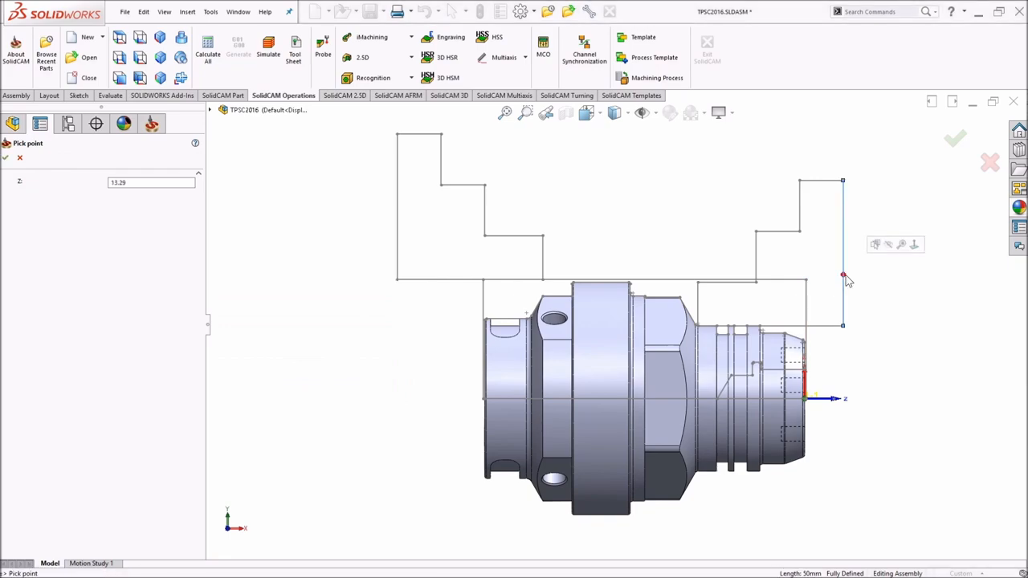
pyautogui.moveTo(157, 228)
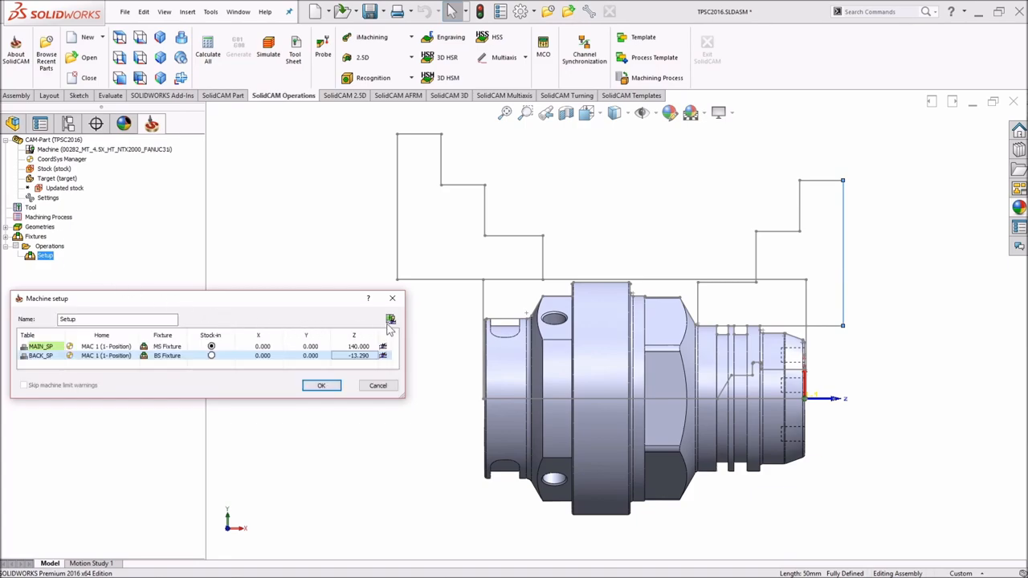
# - Show the machine preview with the stock loaded in BACK_SP instead of the main spindle
pyautogui.click(391, 320)
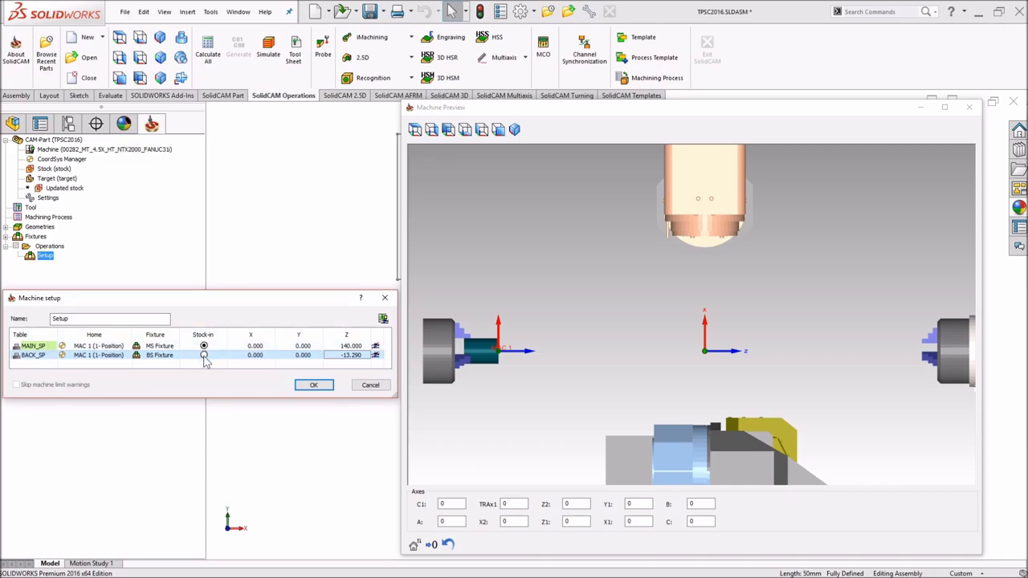
pyautogui.click(203, 355)
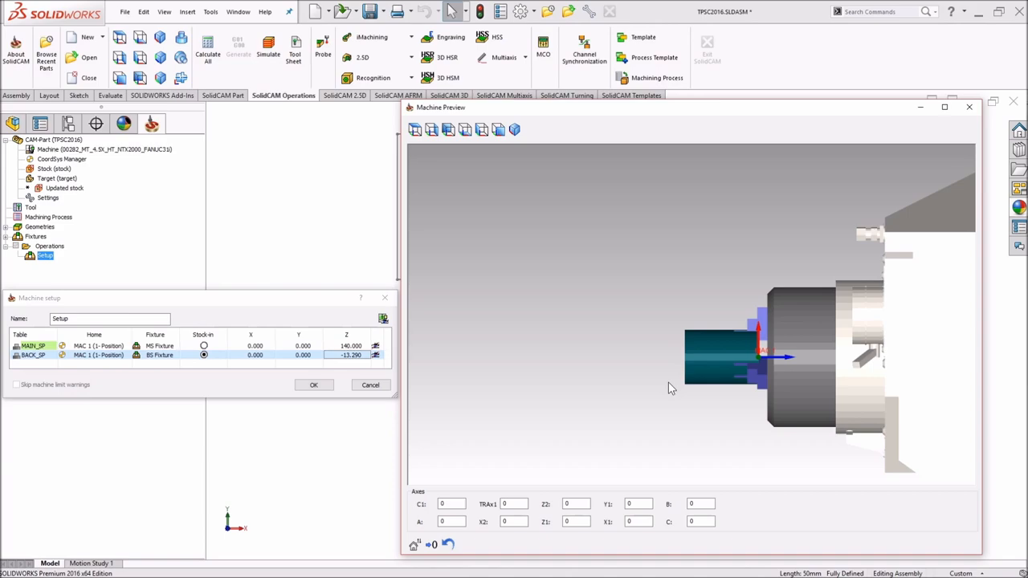
pyautogui.moveTo(588, 393)
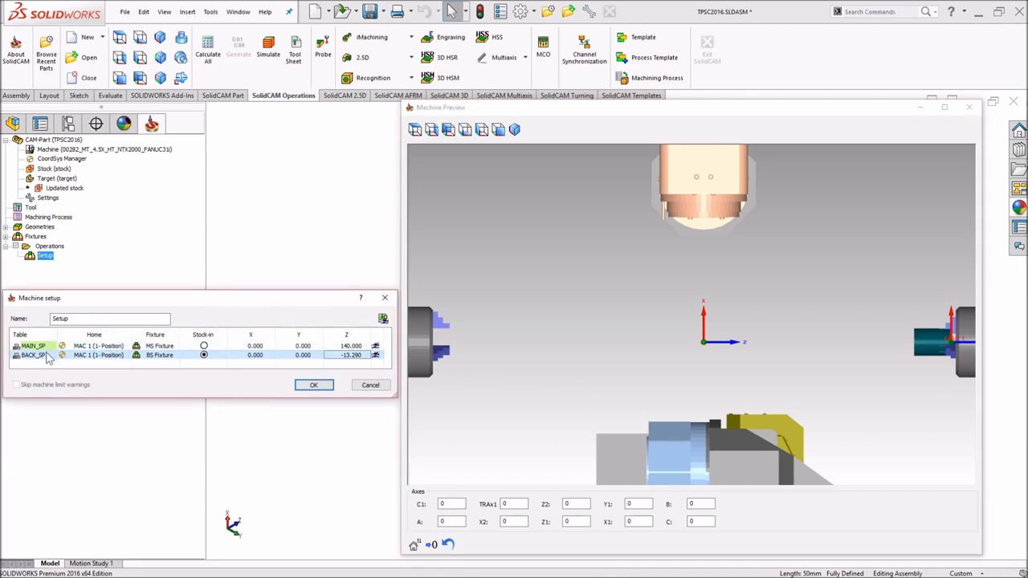
pyautogui.moveTo(45, 355)
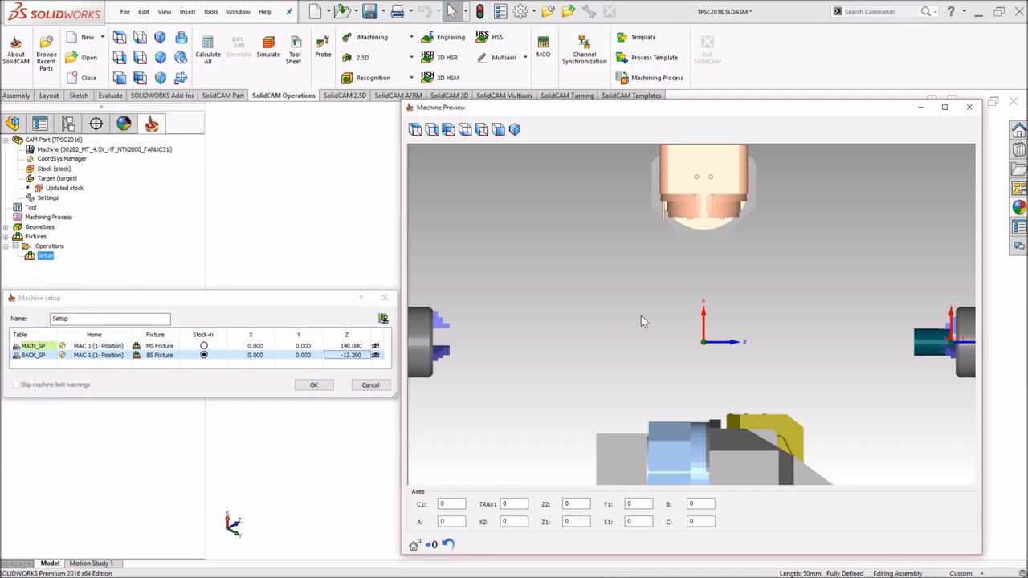
pyautogui.moveTo(706, 347)
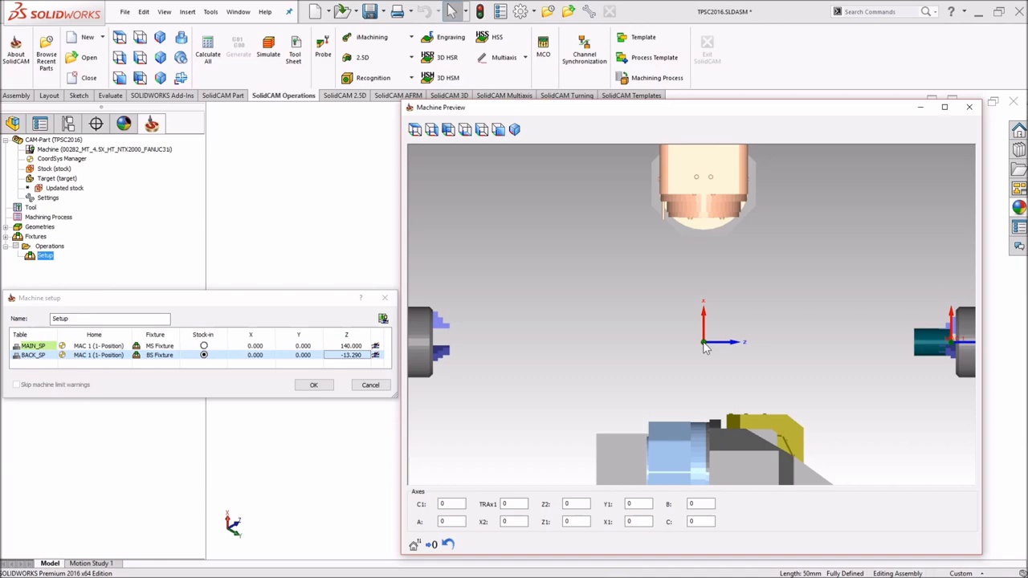
pyautogui.moveTo(922, 351)
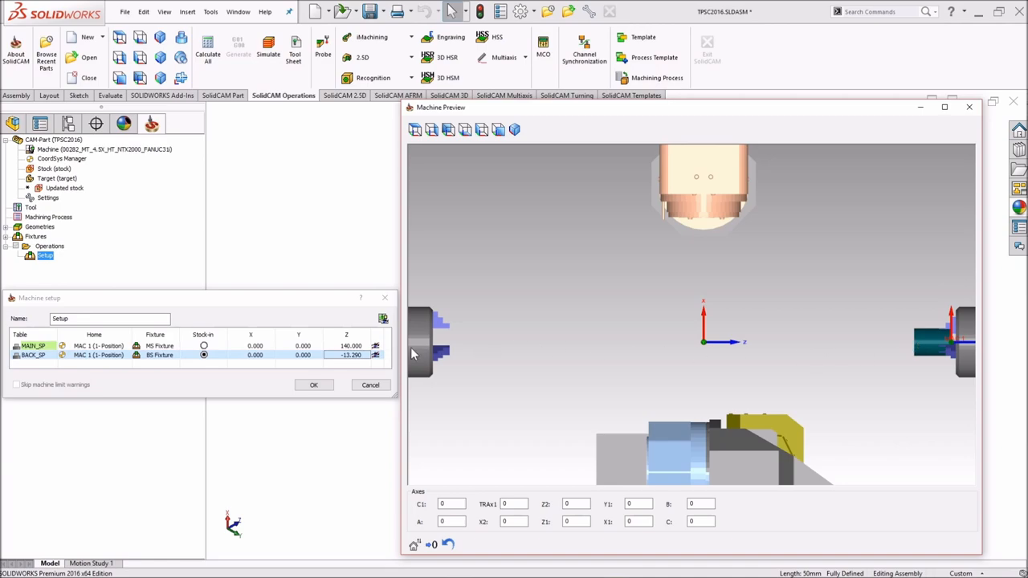
# - Close the preview and start a new coordinate system, MAC 2, defined from a selected face
pyautogui.click(313, 386)
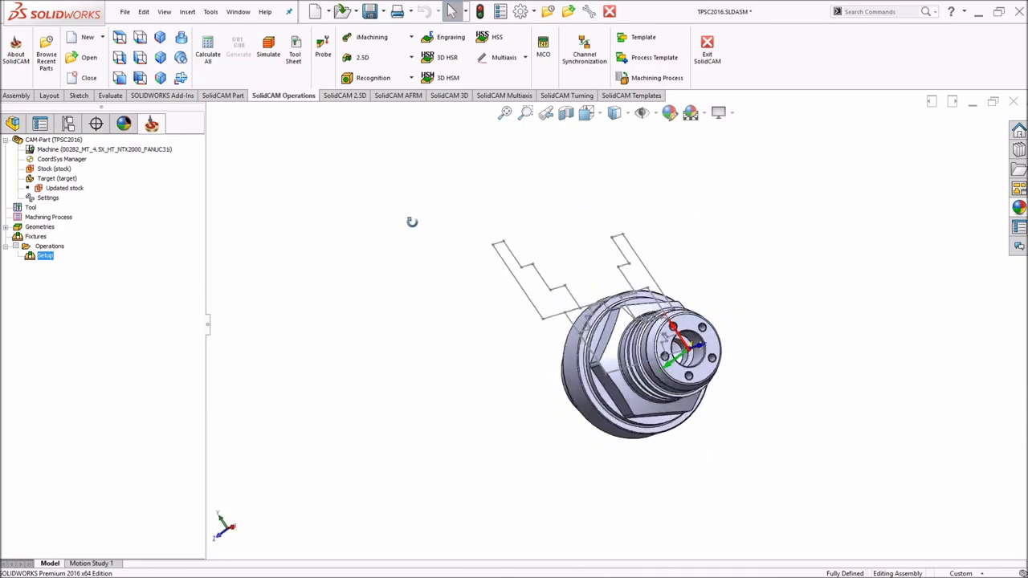
pyautogui.click(61, 159)
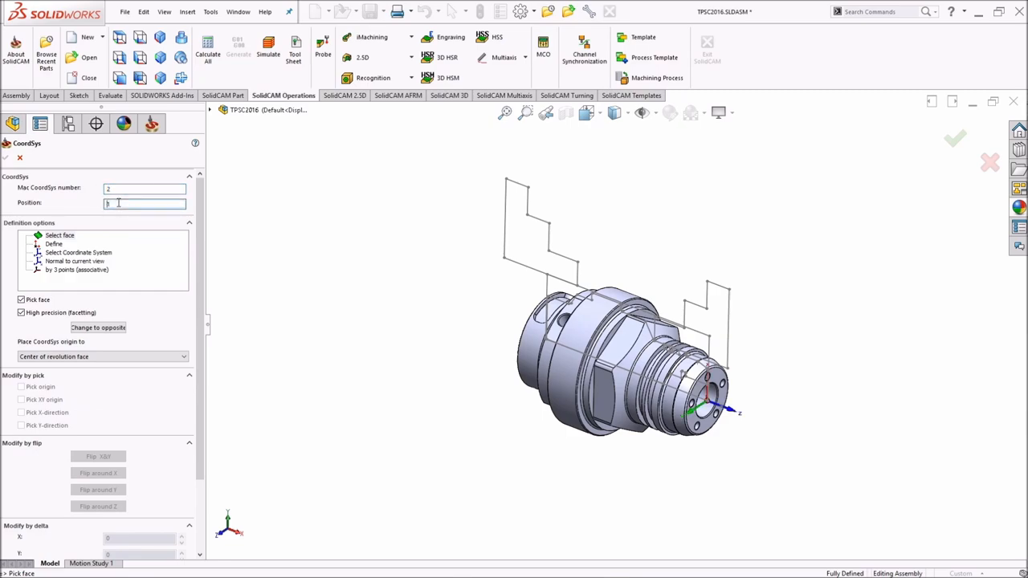
pyautogui.click(61, 235)
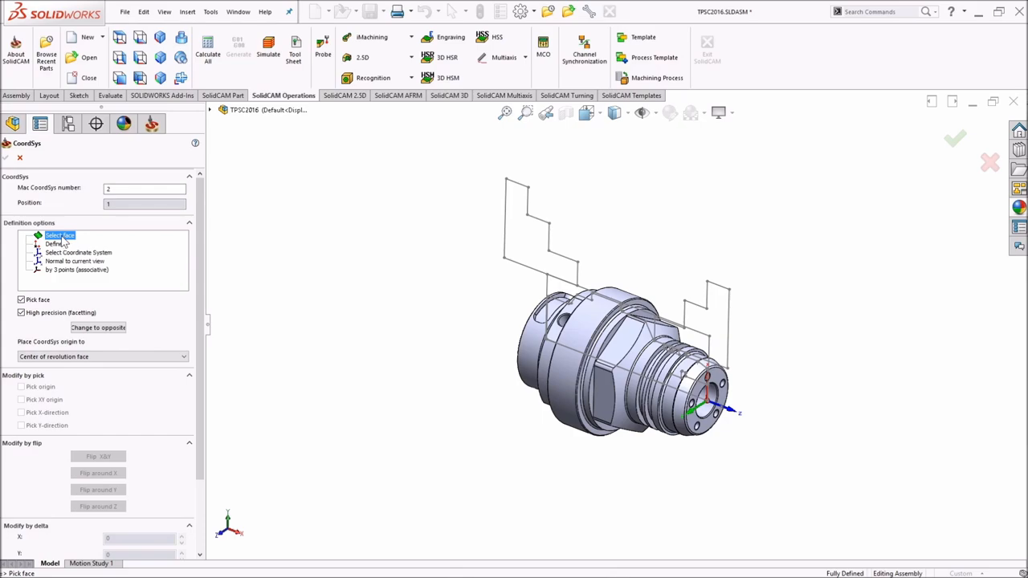
pyautogui.click(103, 357)
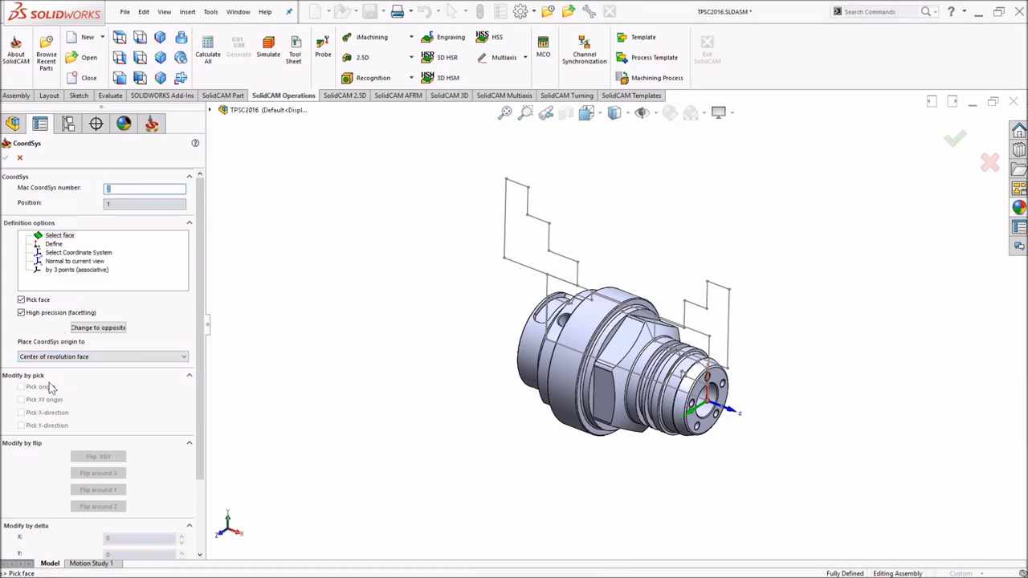
# - Place MAC 2 on the part end face, flip it to the opposite end, and accept it
pyautogui.click(587, 328)
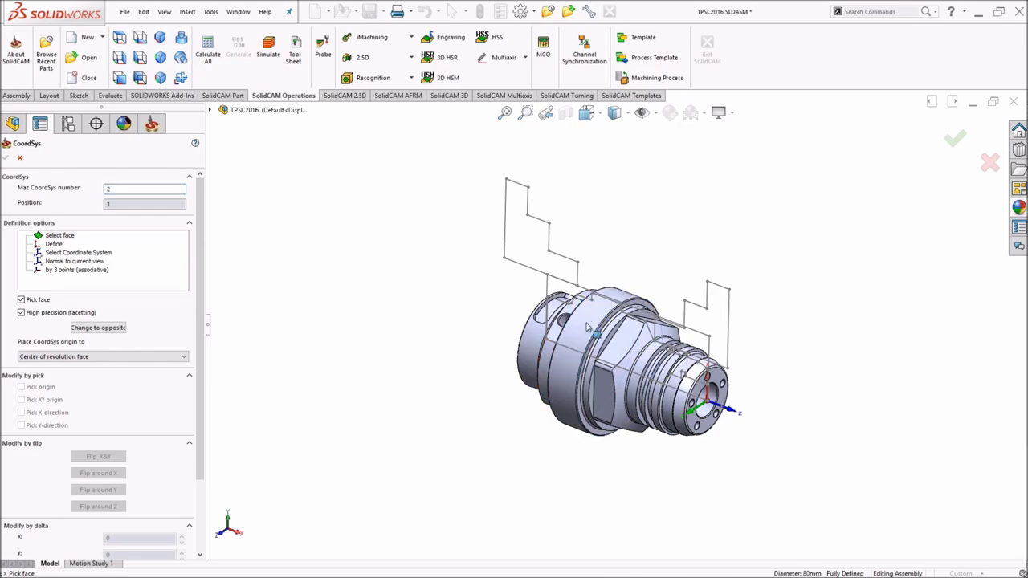
pyautogui.click(624, 309)
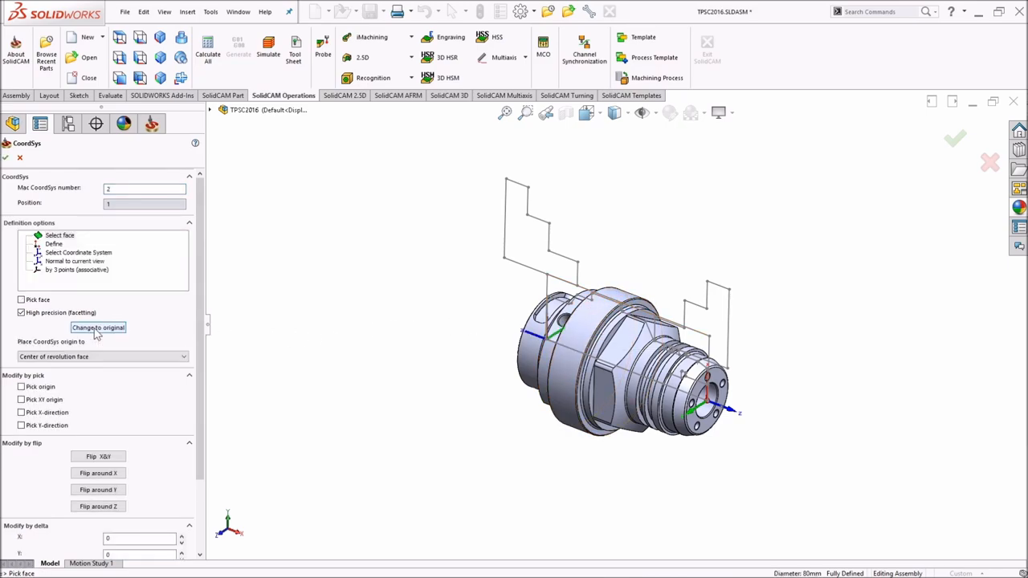
pyautogui.moveTo(297, 371)
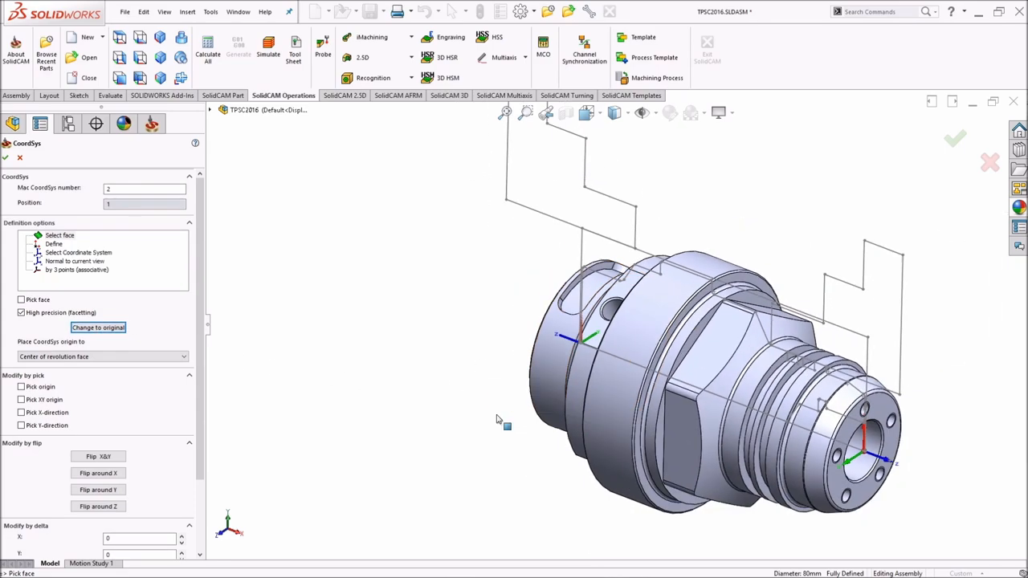
pyautogui.moveTo(115, 443)
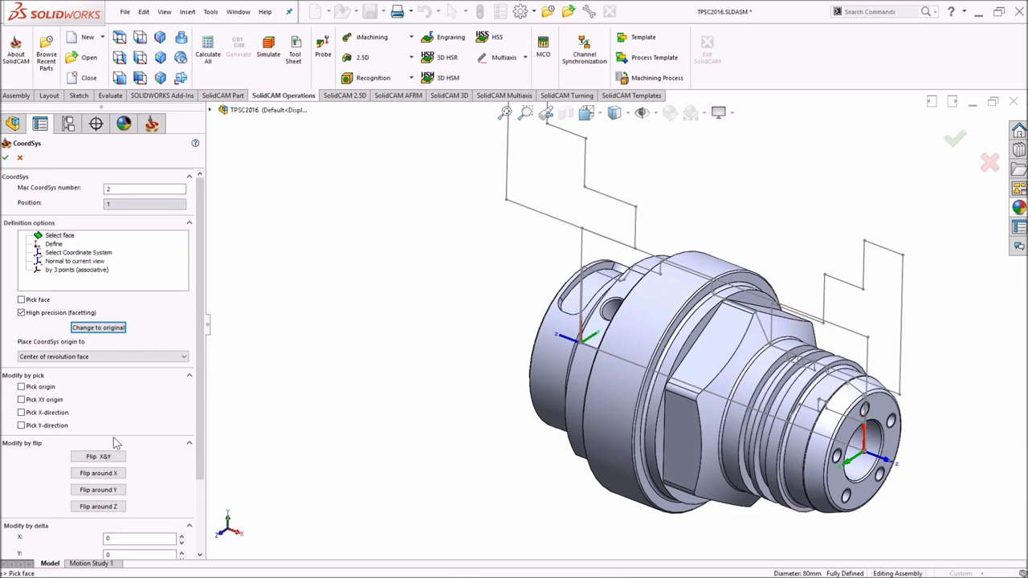
pyautogui.click(98, 473)
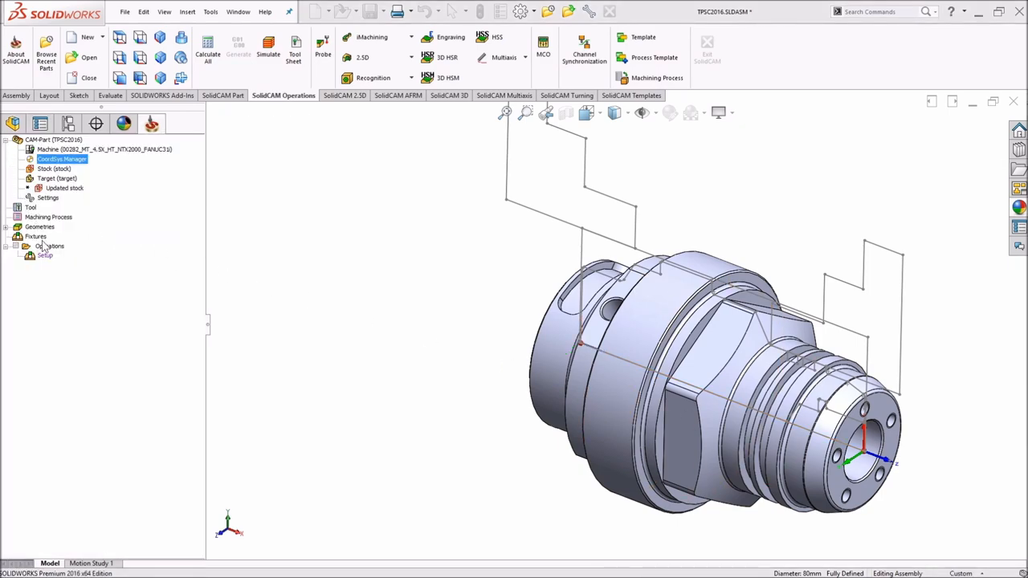
# - Reopen the machine setup and set BACK_SP home to MAC 2 (1-Position), ready to pick Z
pyautogui.doubleClick(62, 159)
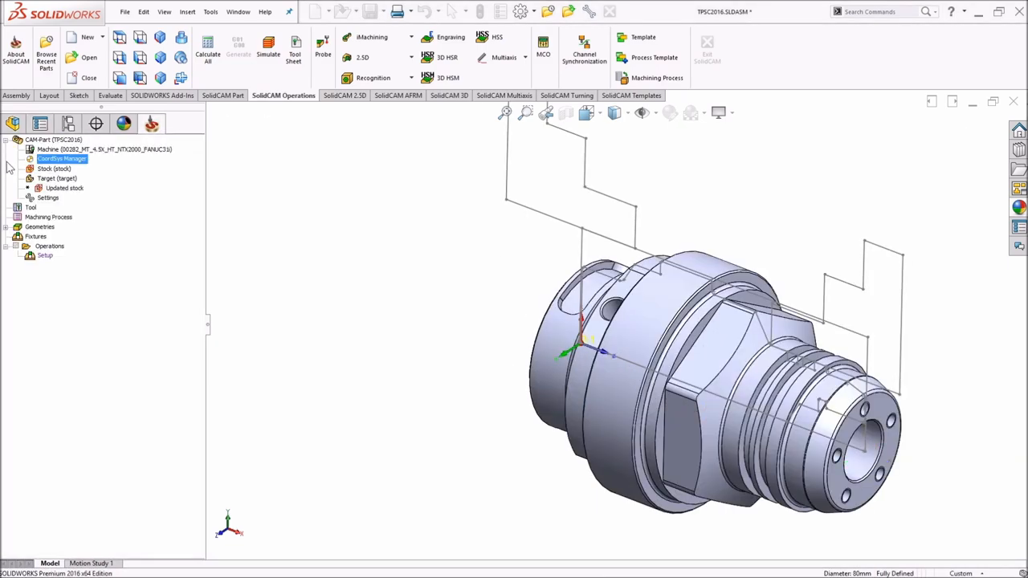
pyautogui.doubleClick(45, 255)
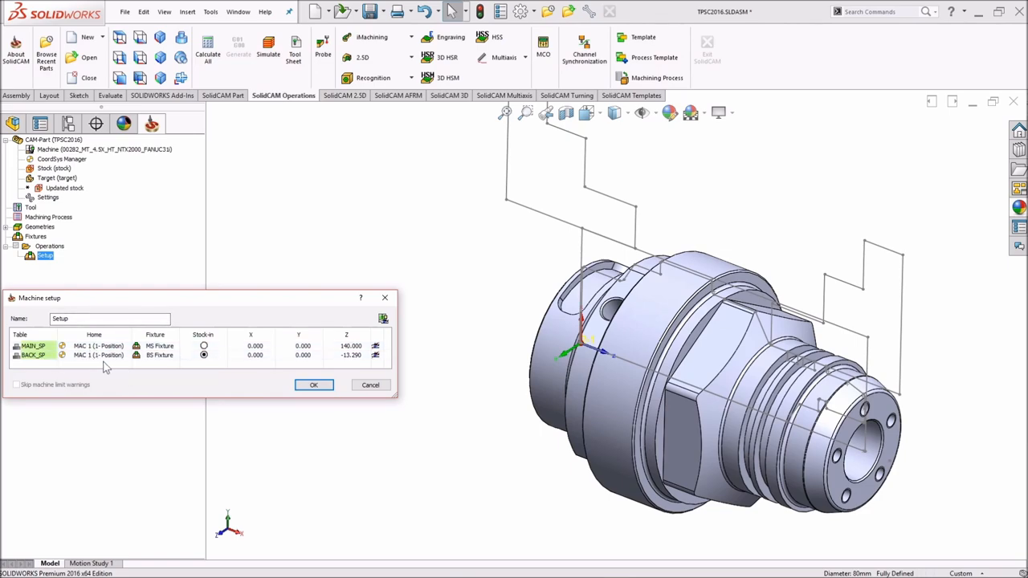
pyautogui.click(98, 355)
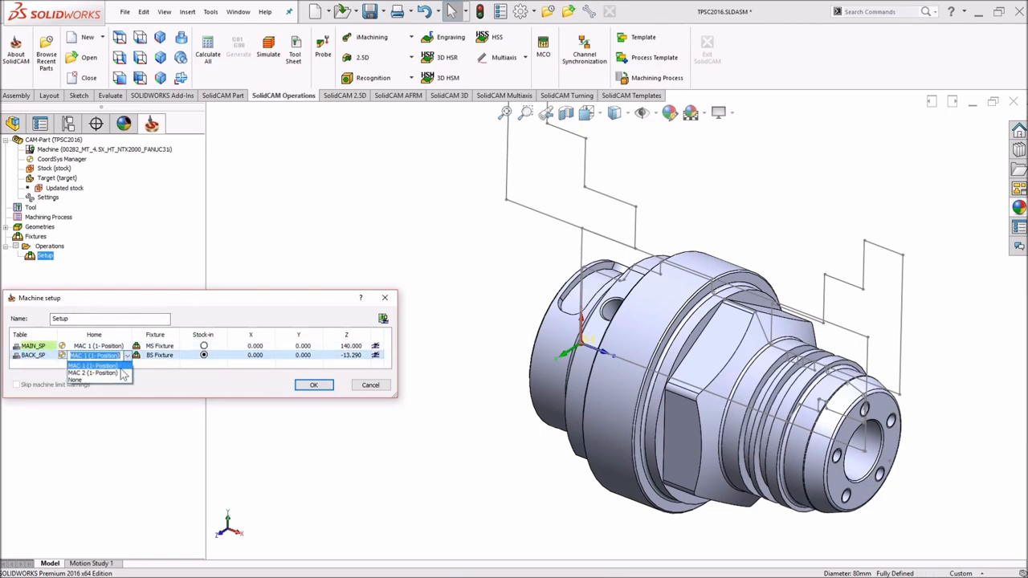
pyautogui.click(97, 373)
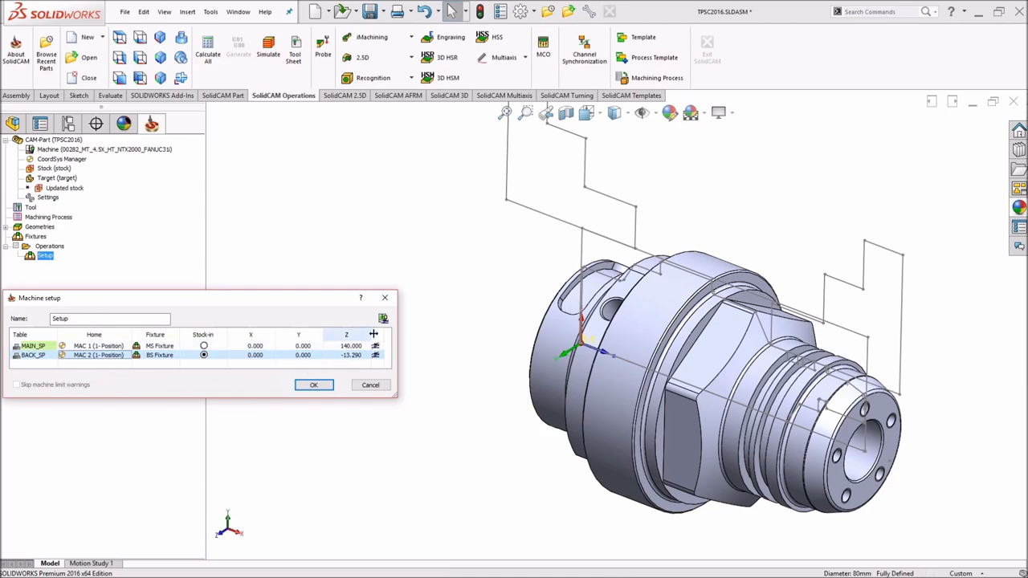
pyautogui.click(376, 355)
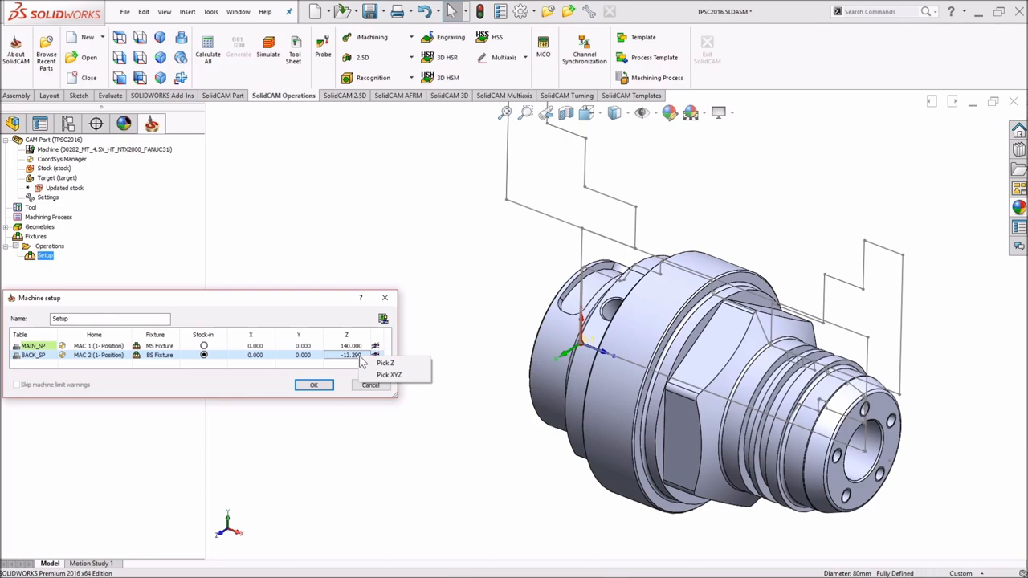
pyautogui.moveTo(385, 363)
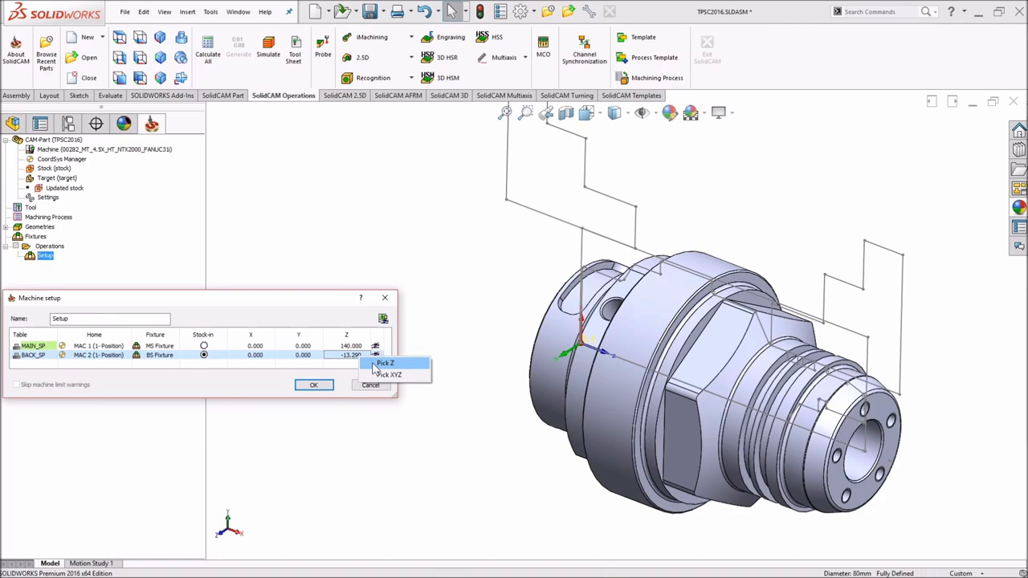
# - Pick the far sketch corner to get BACK_SP Z shift -123.29, then show the machine preview
pyautogui.click(386, 363)
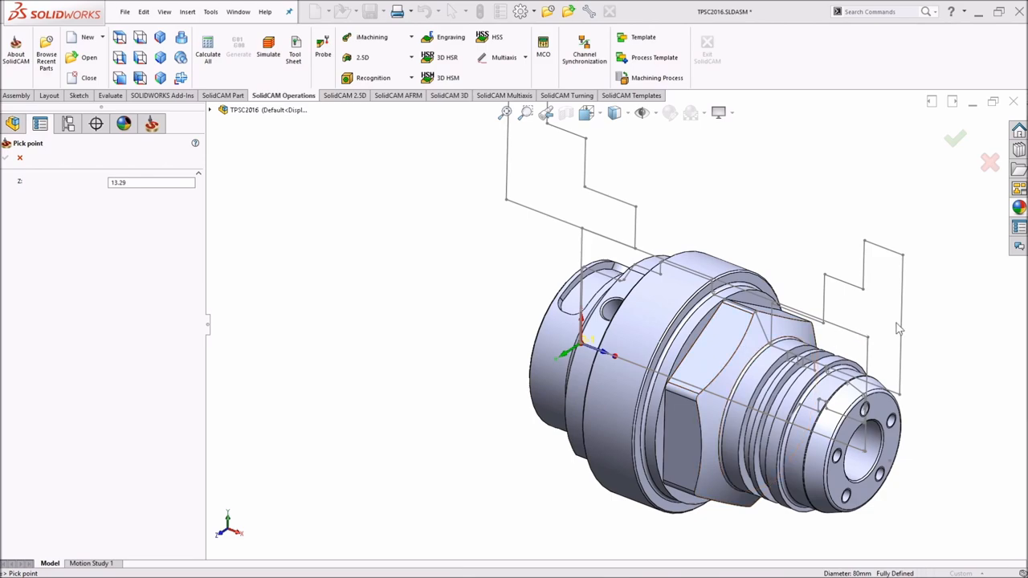
pyautogui.click(900, 324)
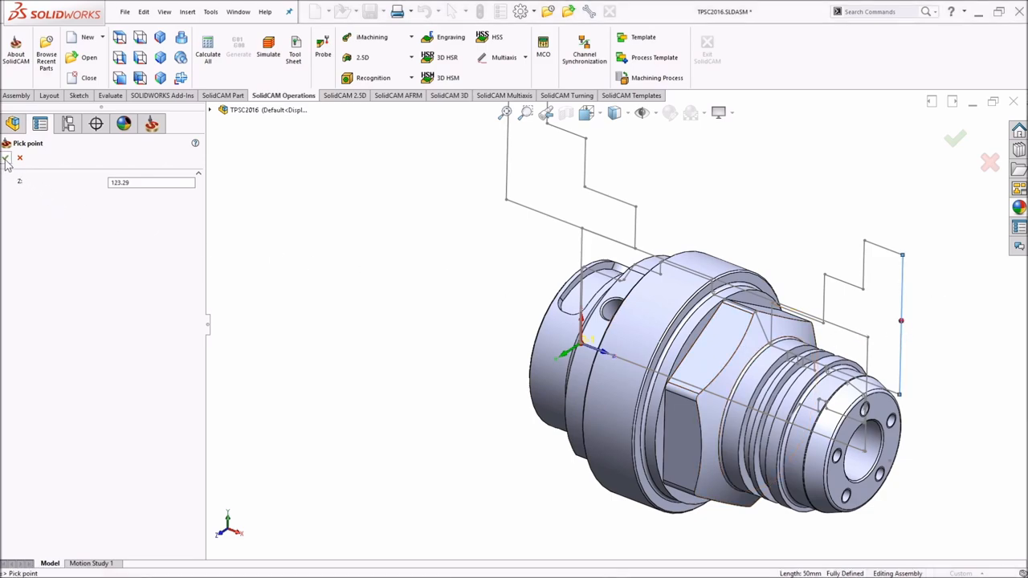
pyautogui.click(955, 138)
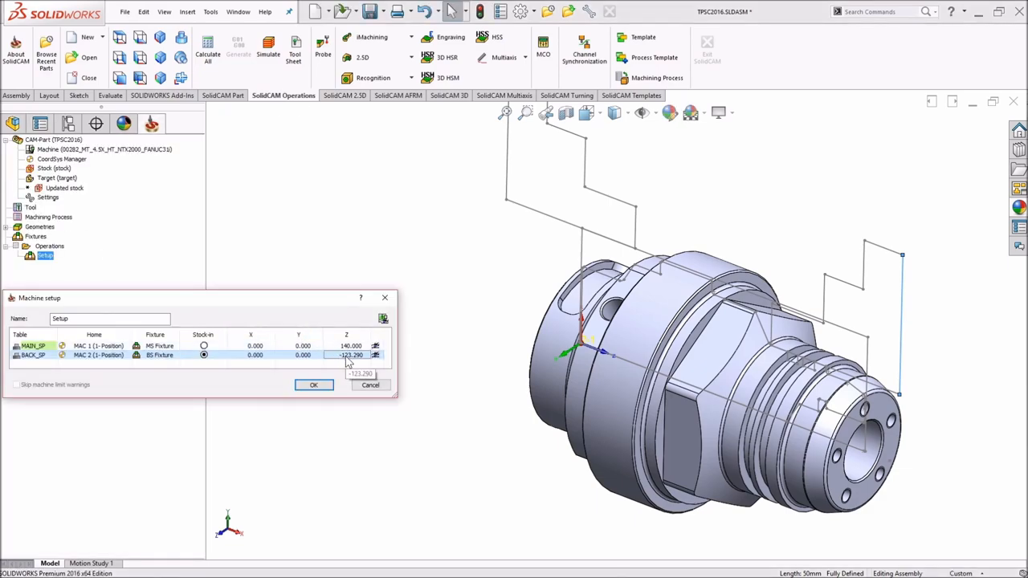
pyautogui.moveTo(383, 318)
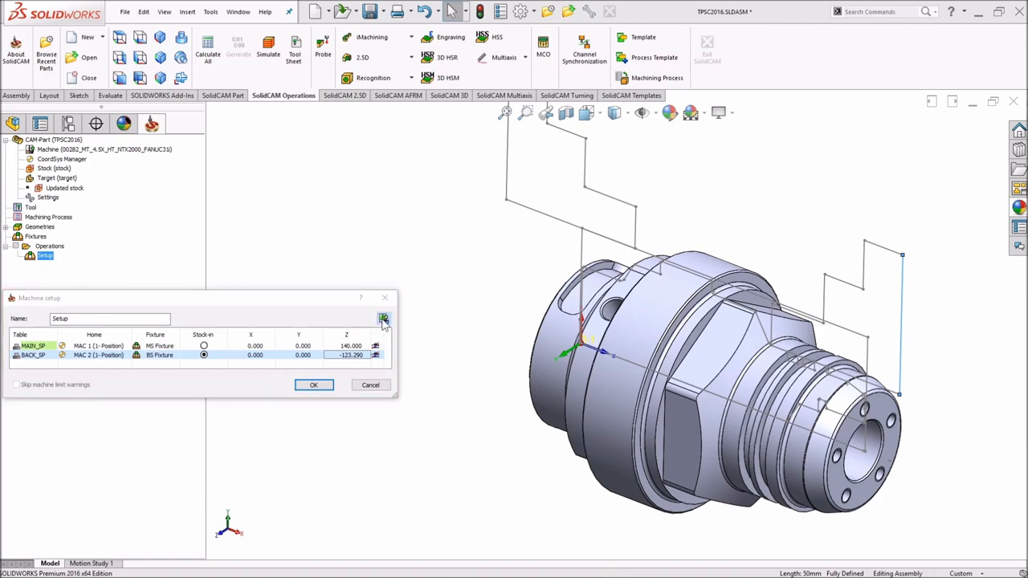
pyautogui.click(382, 318)
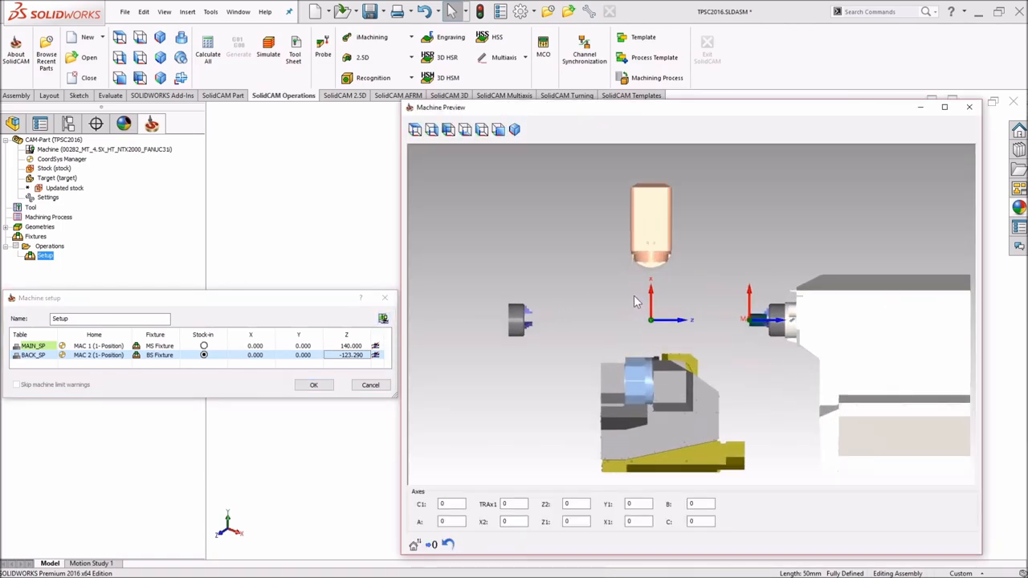